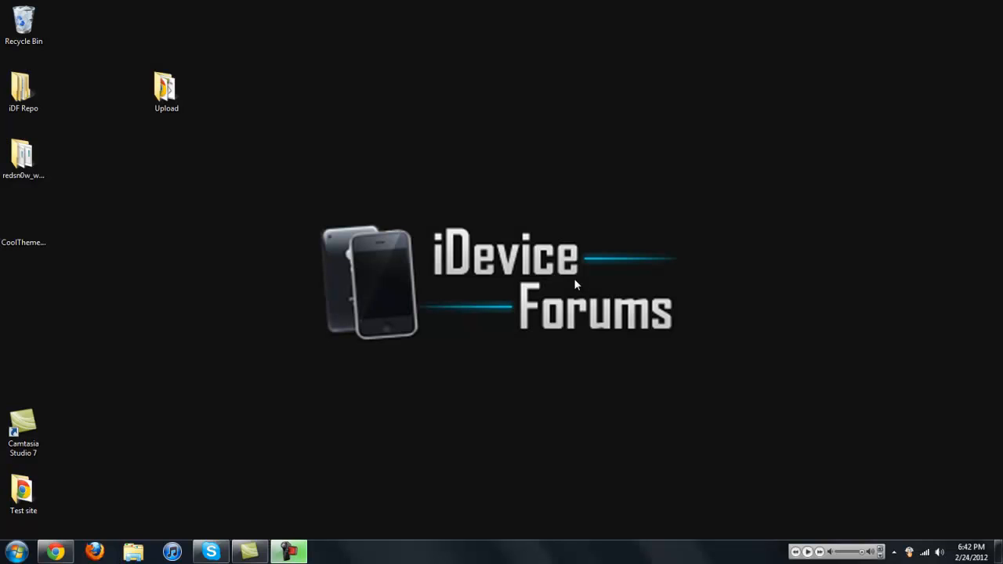
{"action": "mouse_move", "coordinate": [461, 123]}
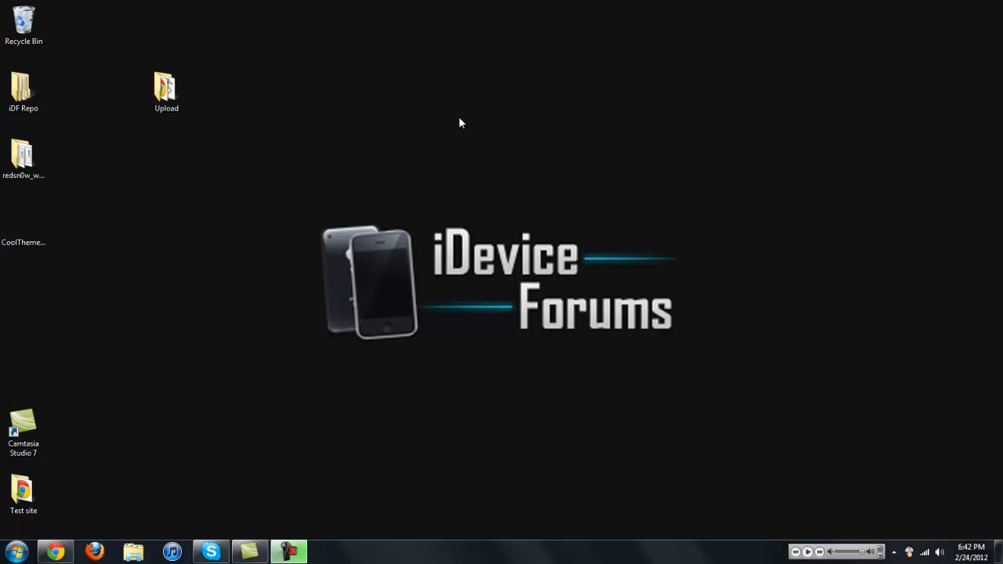
Create a new desktop folder and name it CoolTheme
{"action": "right_click", "coordinate": [461, 123]}
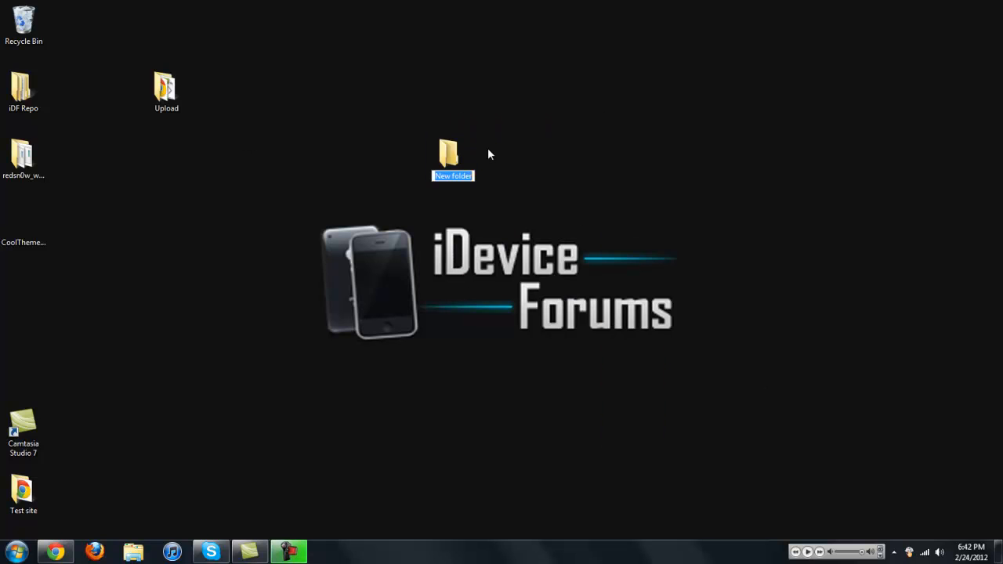
{"action": "type", "text": "CoolTheme"}
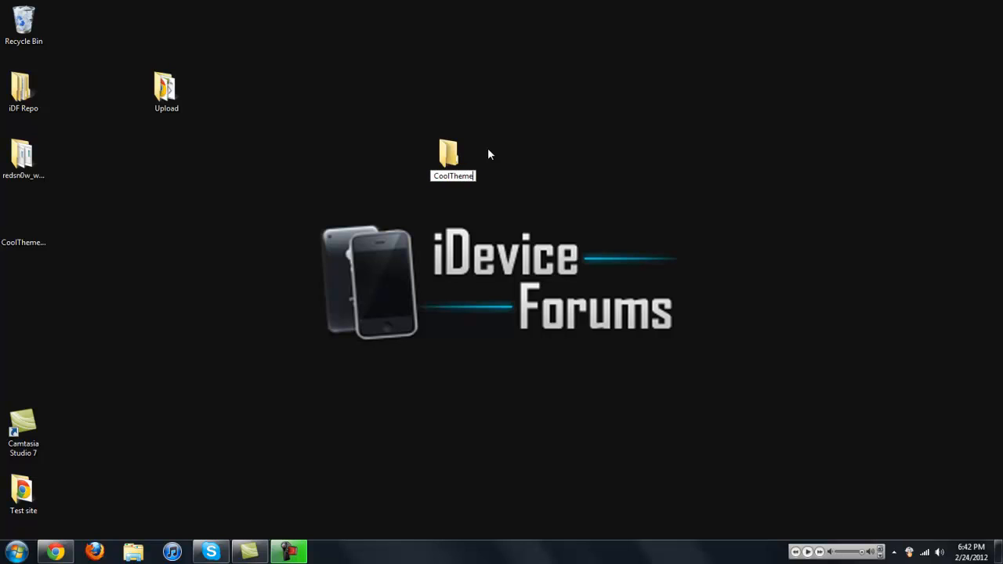
{"action": "left_click", "coordinate": [453, 154]}
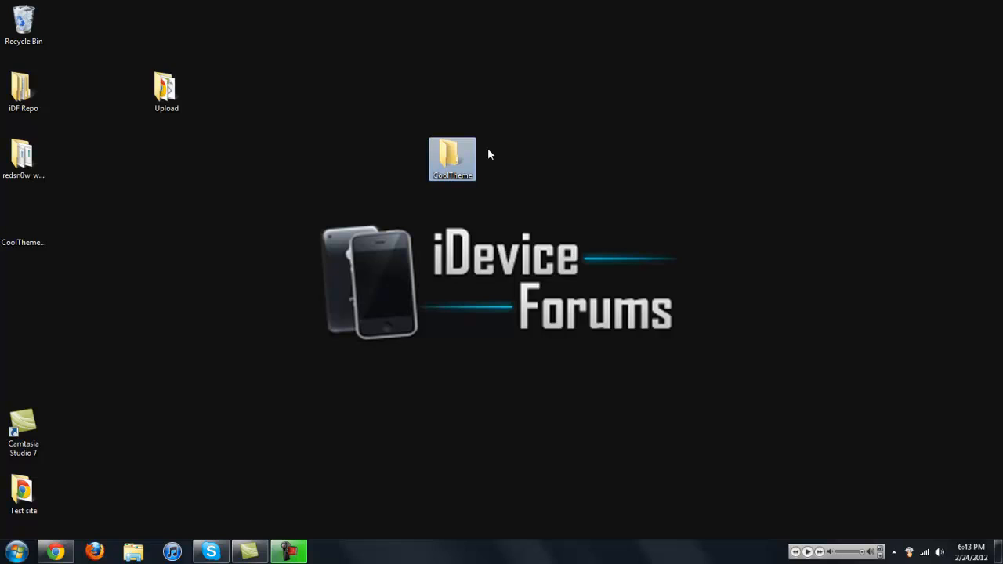
{"action": "mouse_move", "coordinate": [658, 212]}
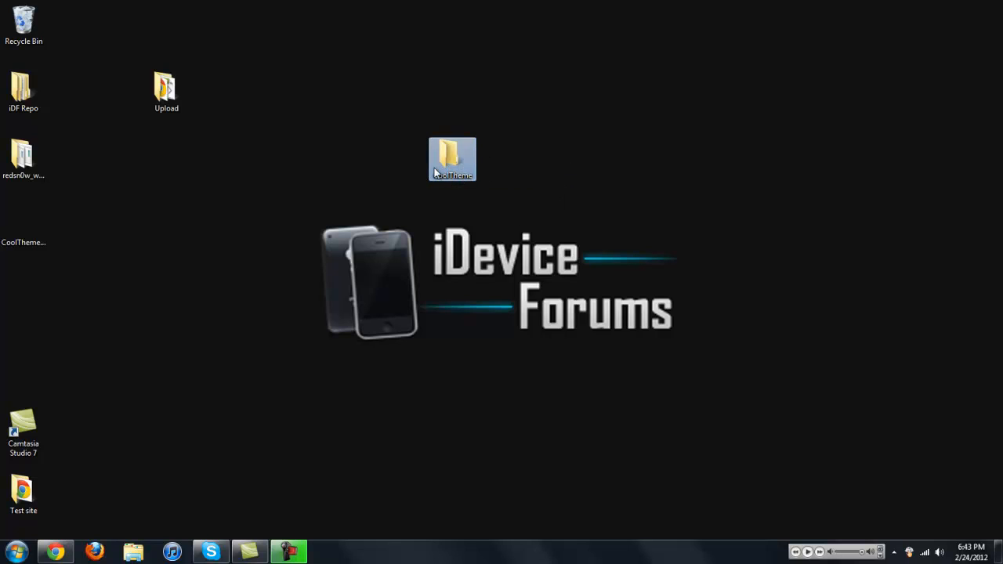
{"action": "mouse_move", "coordinate": [451, 160]}
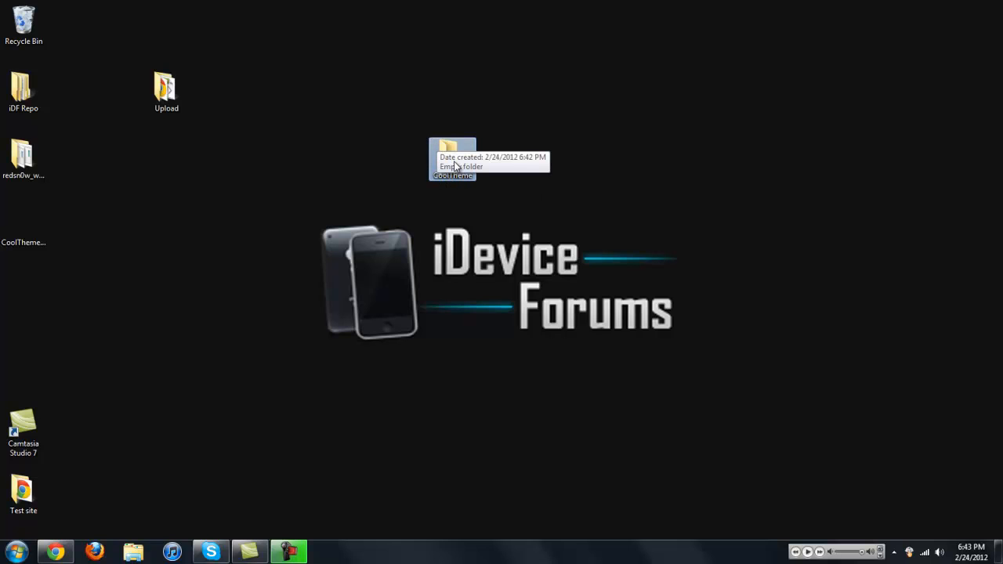
Inside CoolTheme, create the DEBIAN and Library subfolders
{"action": "double_click", "coordinate": [452, 152]}
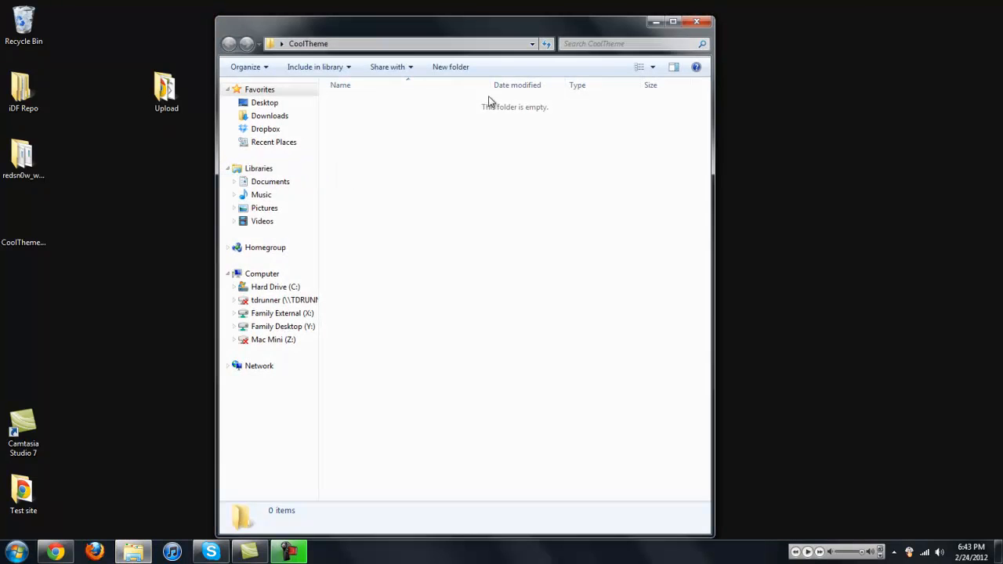
{"action": "left_click", "coordinate": [451, 65]}
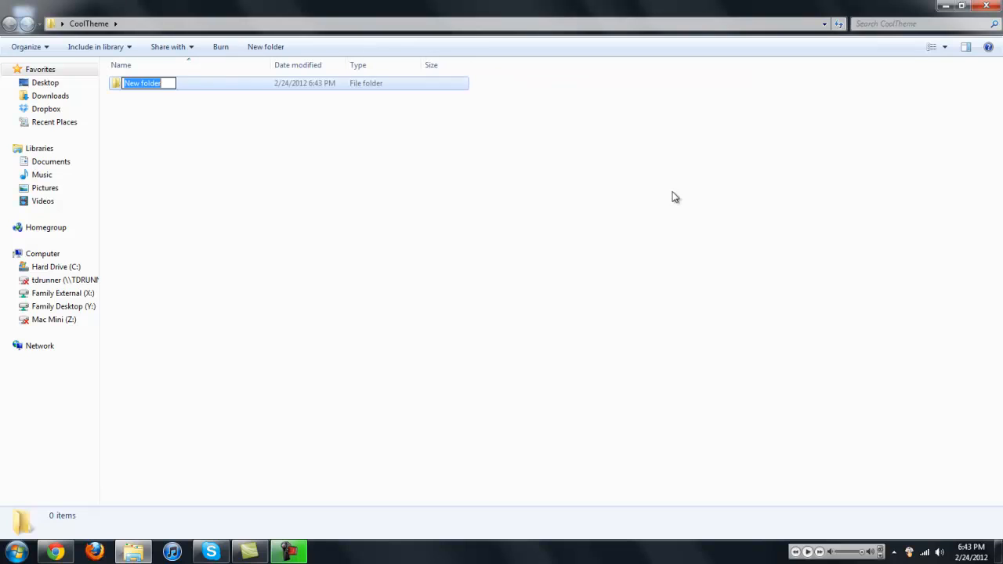
{"action": "type", "text": "DEBIN"}
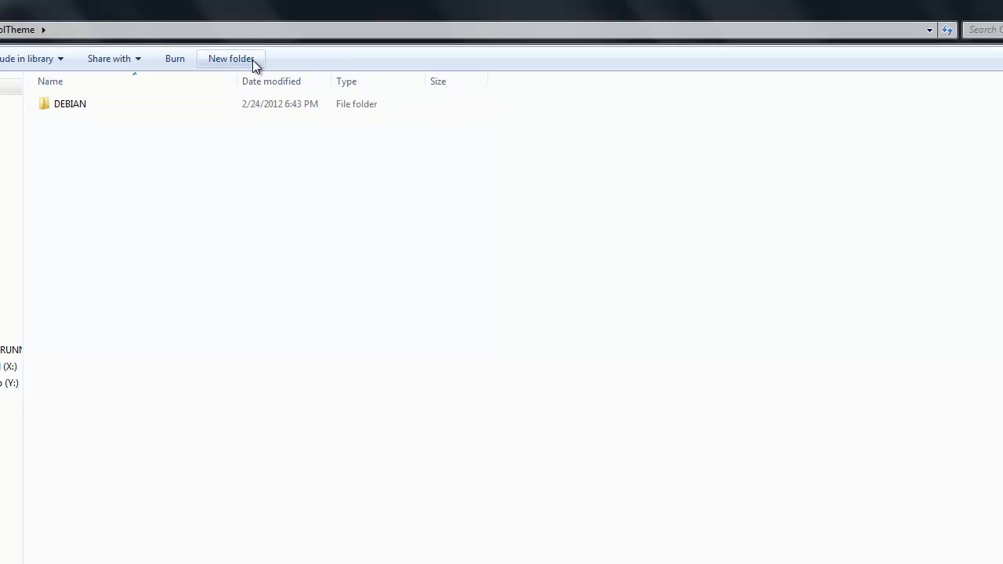
{"action": "left_click", "coordinate": [230, 58]}
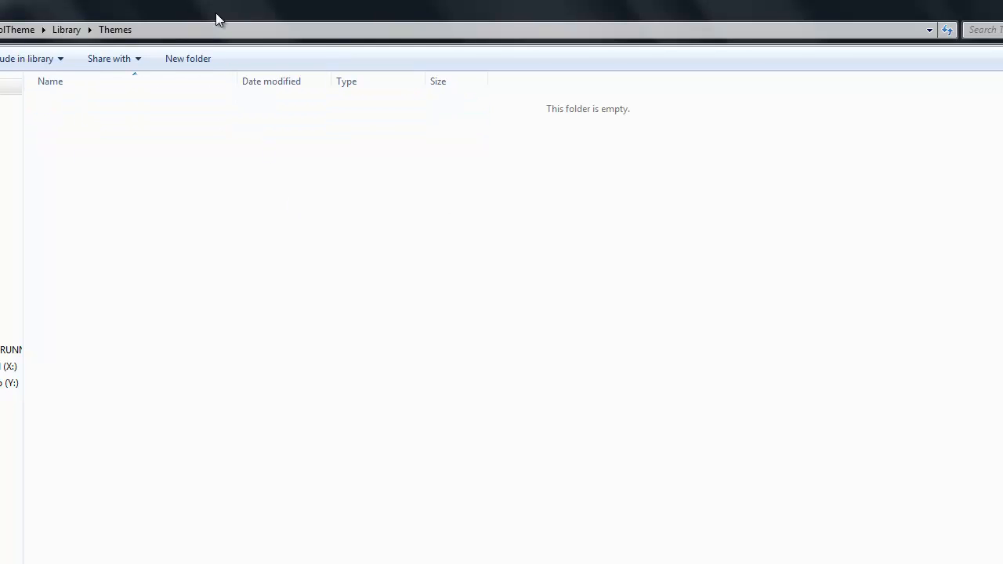
Nest Themes inside Library and an empty CoolTheme.theme folder inside Themes
{"action": "left_click", "coordinate": [188, 58]}
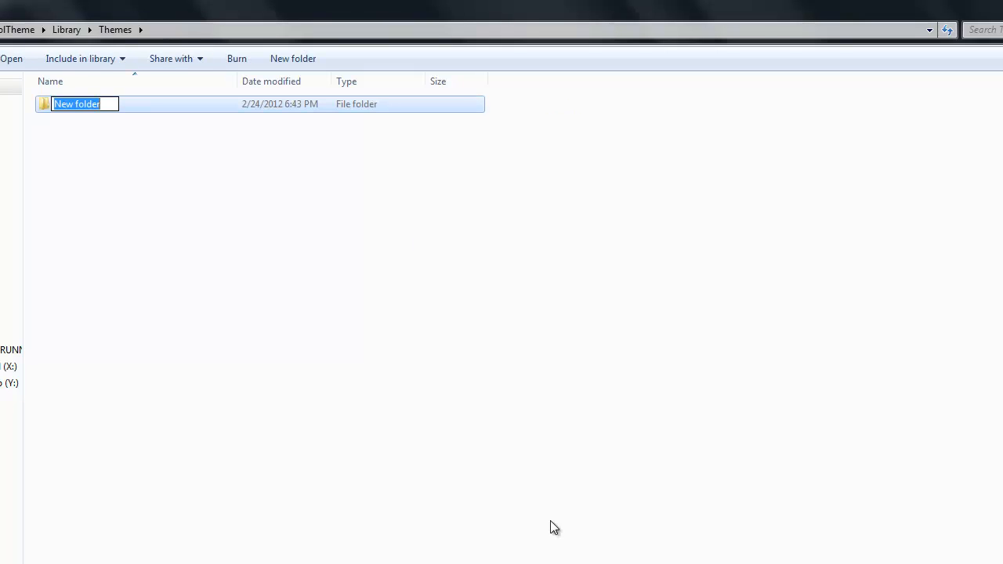
{"action": "type", "text": "Cool"}
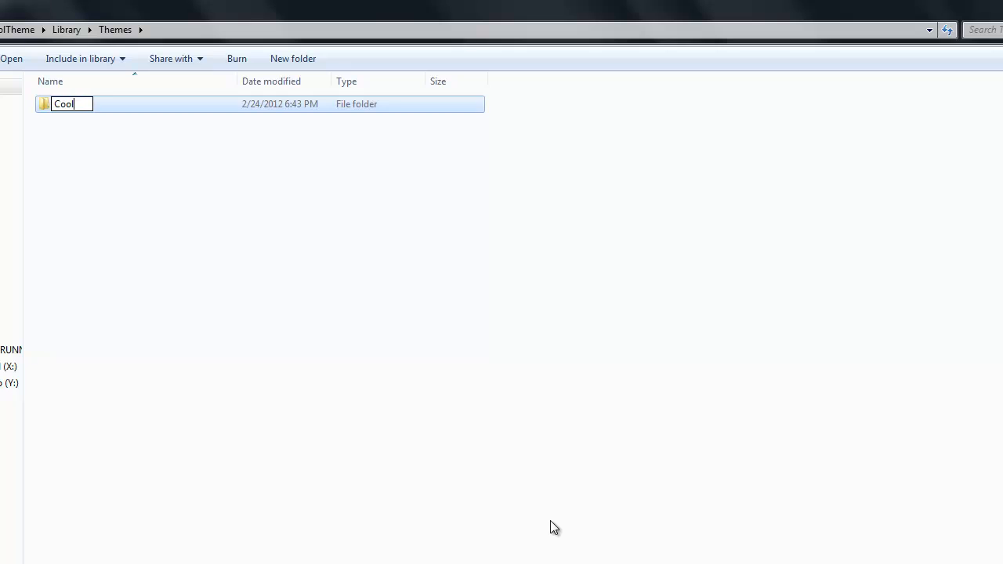
{"action": "type", "text": "Theme.theme"}
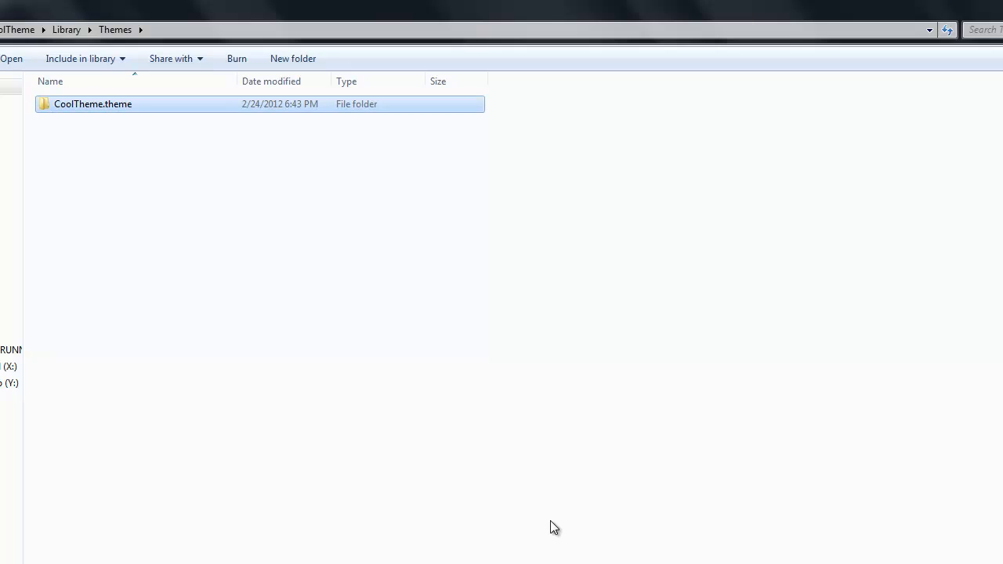
{"action": "double_click", "coordinate": [93, 104]}
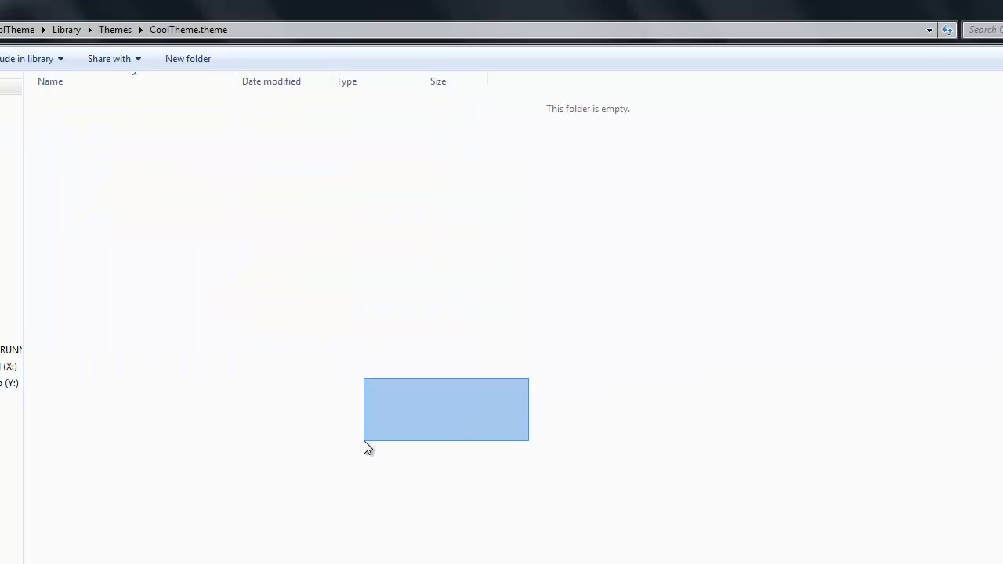
{"action": "mouse_move", "coordinate": [461, 207]}
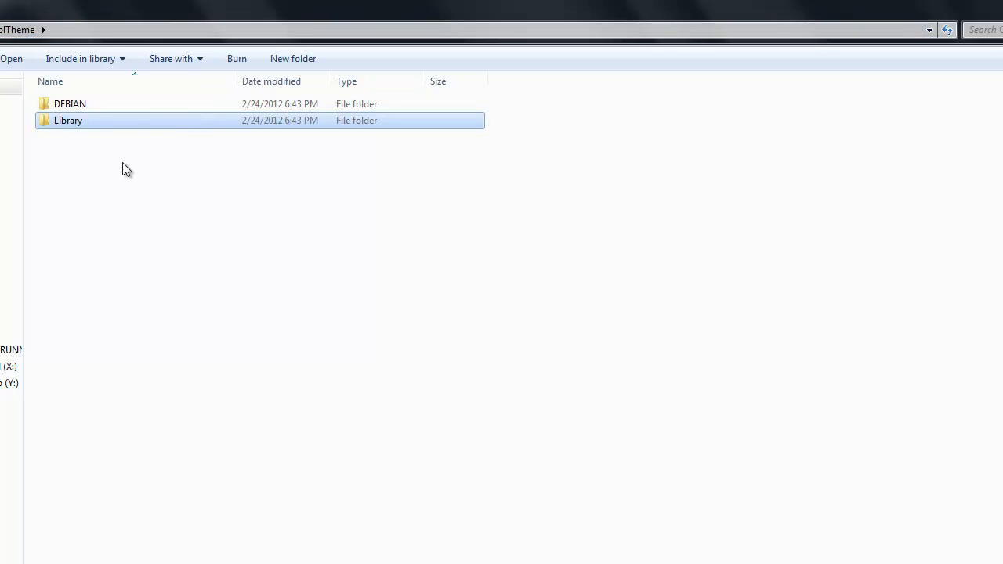
{"action": "double_click", "coordinate": [67, 119]}
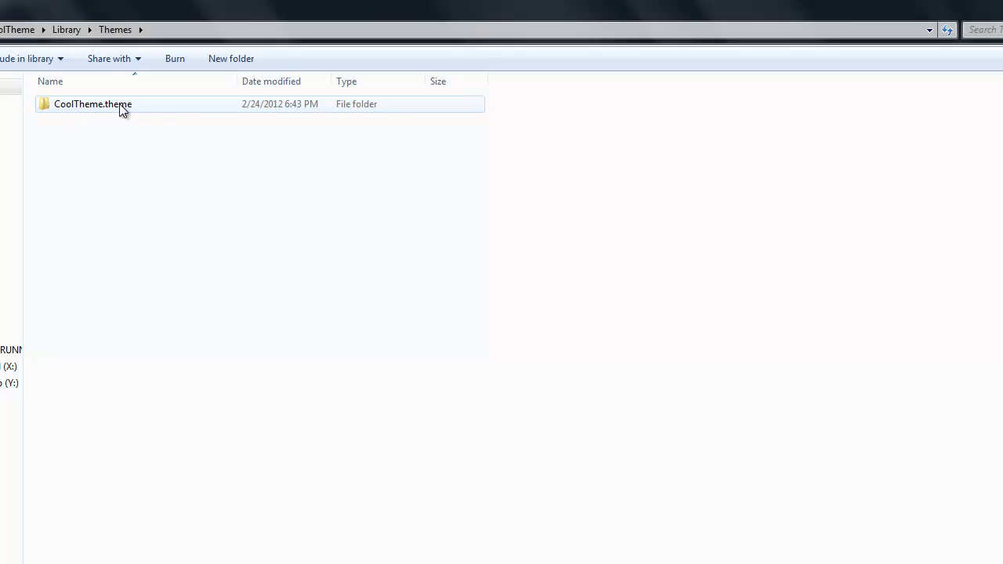
{"action": "left_click", "coordinate": [92, 104]}
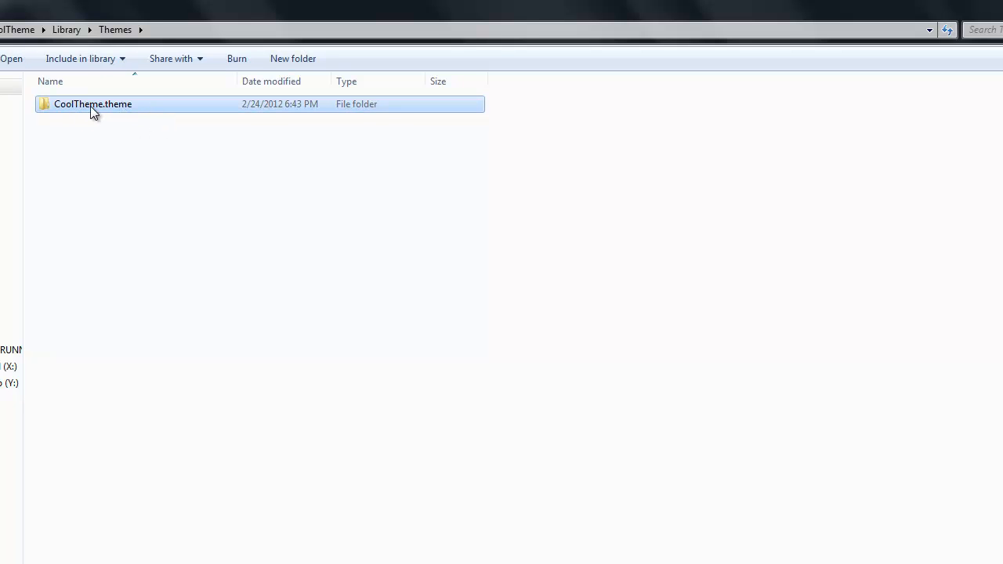
{"action": "double_click", "coordinate": [92, 104]}
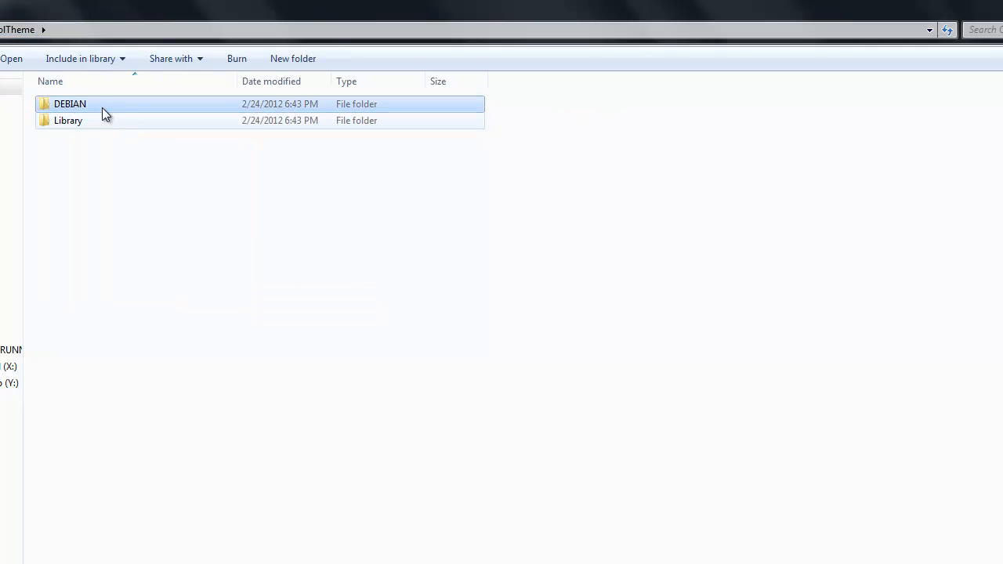
Inside DEBIAN, add an empty text document renamed to control with no extension
{"action": "double_click", "coordinate": [69, 103]}
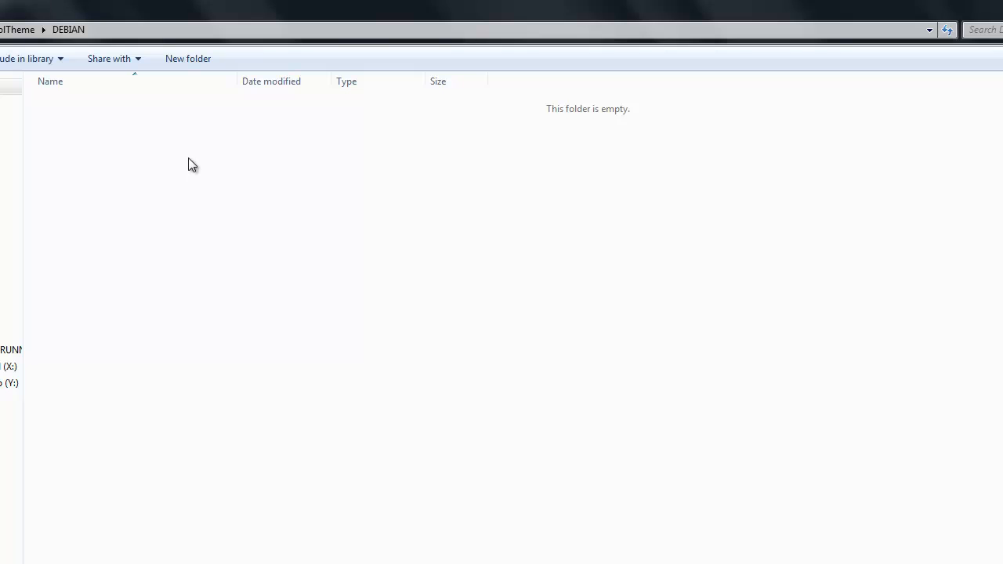
{"action": "right_click", "coordinate": [193, 165]}
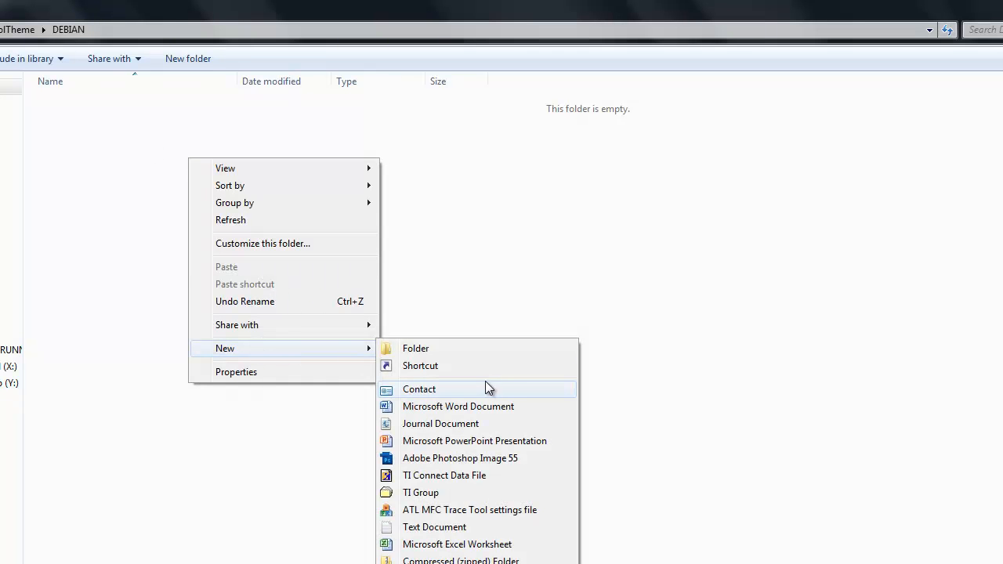
{"action": "mouse_move", "coordinate": [439, 423]}
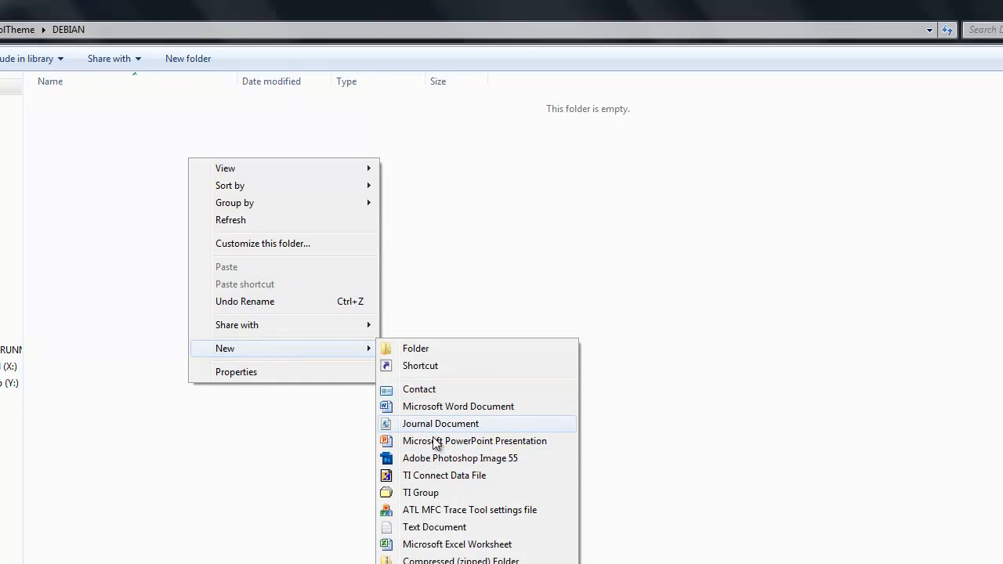
{"action": "left_click", "coordinate": [434, 527]}
{"action": "type", "text": "control"}
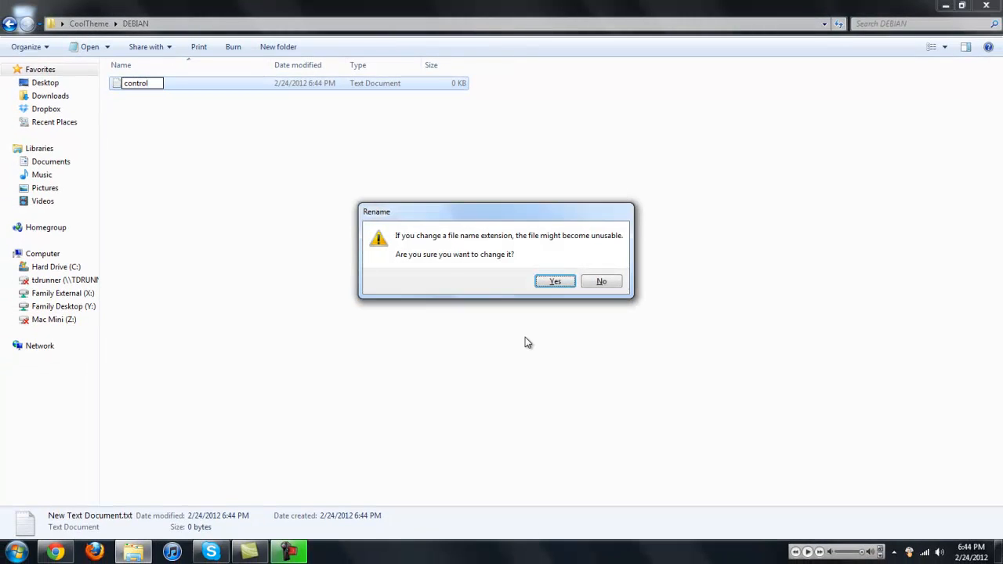
{"action": "left_click", "coordinate": [555, 282]}
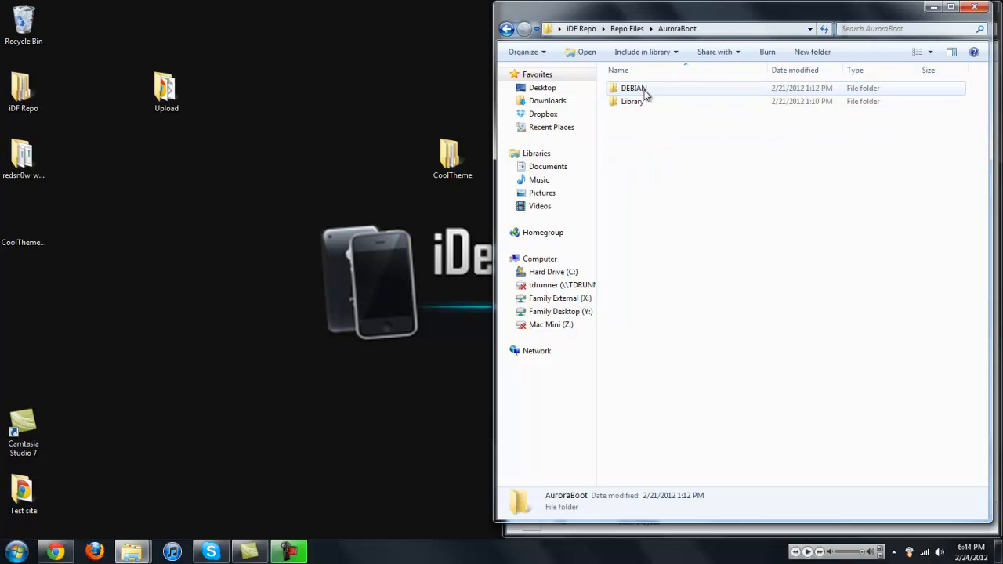
Open AuroraBoot's and CoolTheme's control files for editing in Notepad++
{"action": "right_click", "coordinate": [627, 88]}
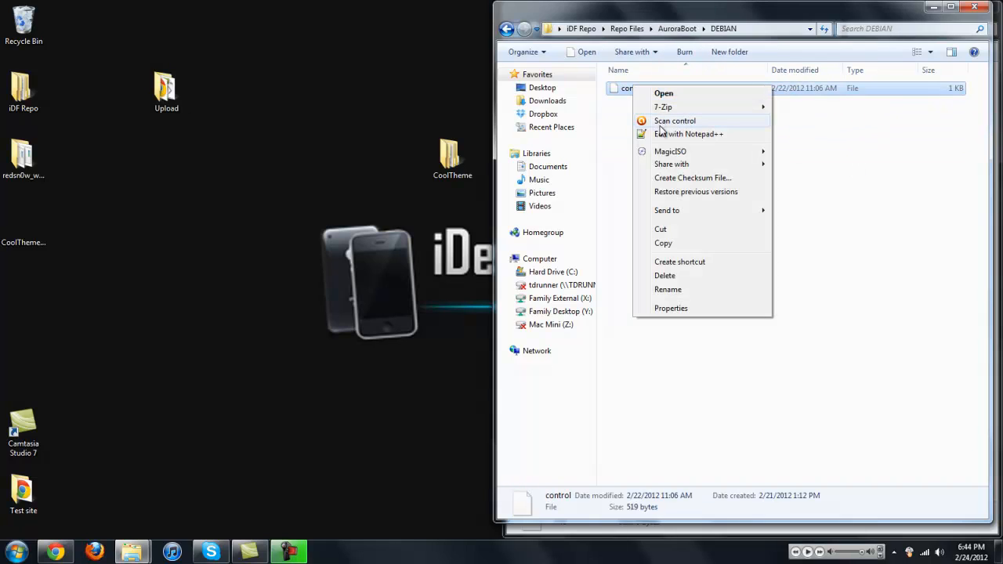
{"action": "left_click", "coordinate": [688, 135]}
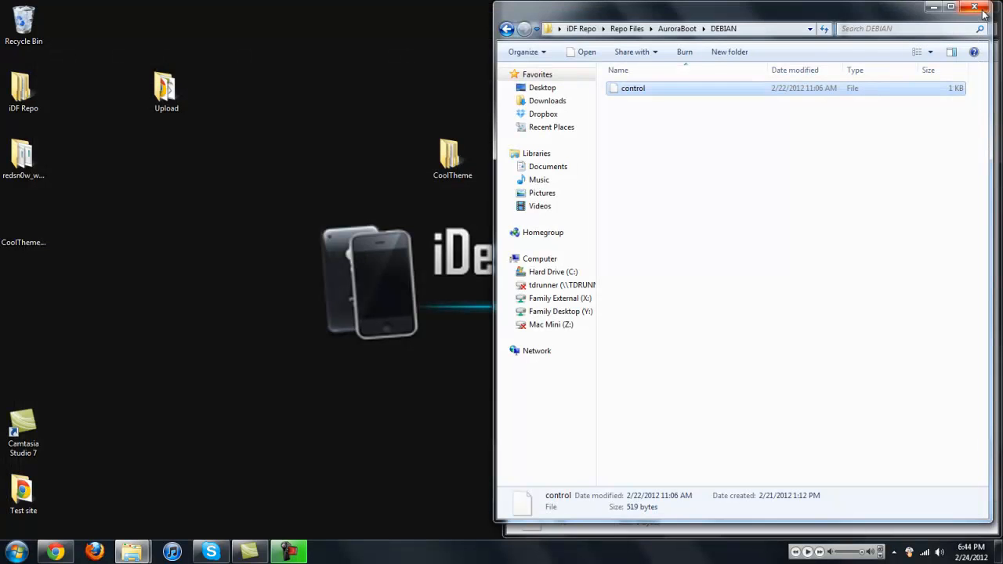
{"action": "right_click", "coordinate": [643, 88]}
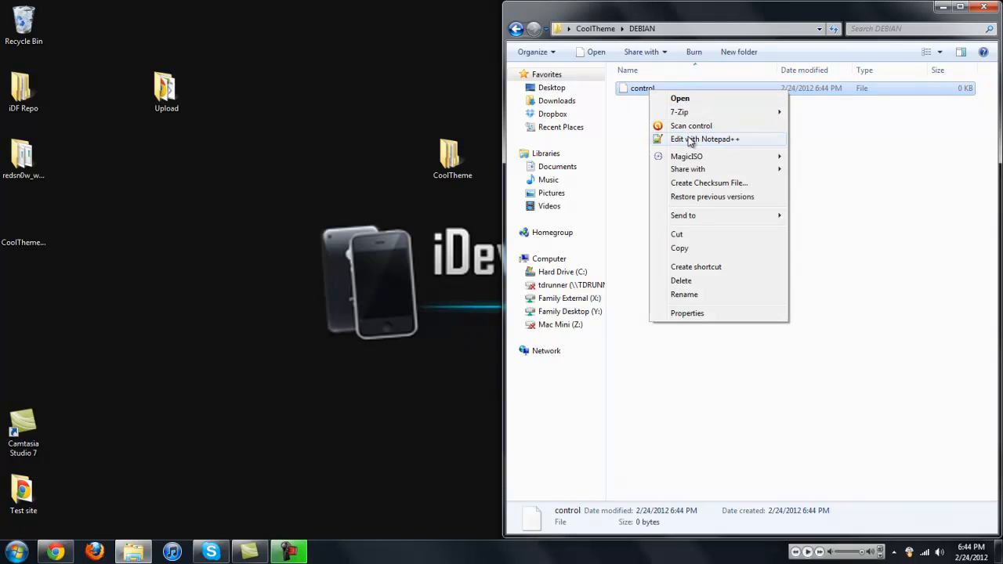
{"action": "left_click", "coordinate": [705, 138]}
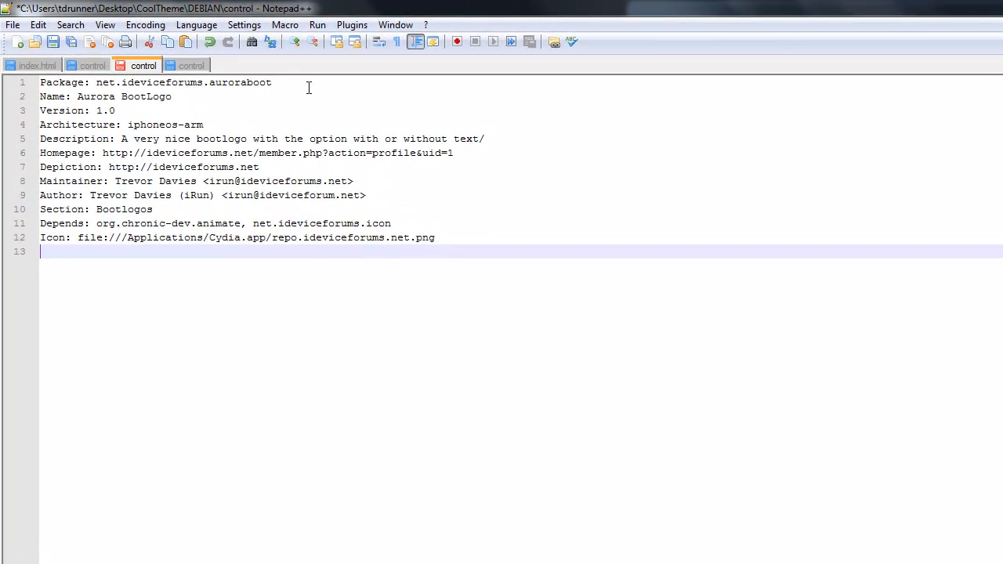
Set Package to net.ideviceforums.cooltheme and Name to Cool Theme
{"action": "double_click", "coordinate": [241, 82]}
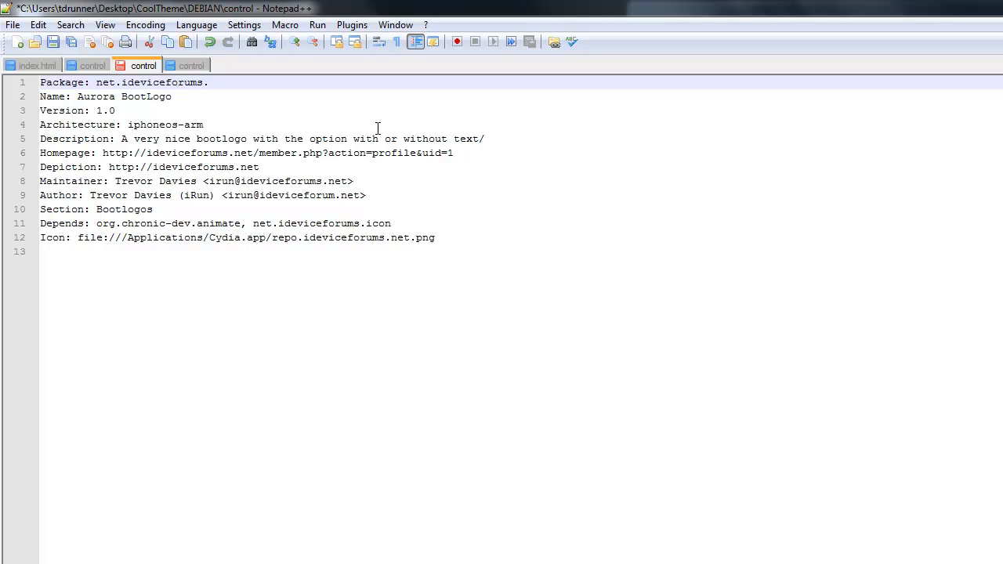
{"action": "type", "text": "cool"}
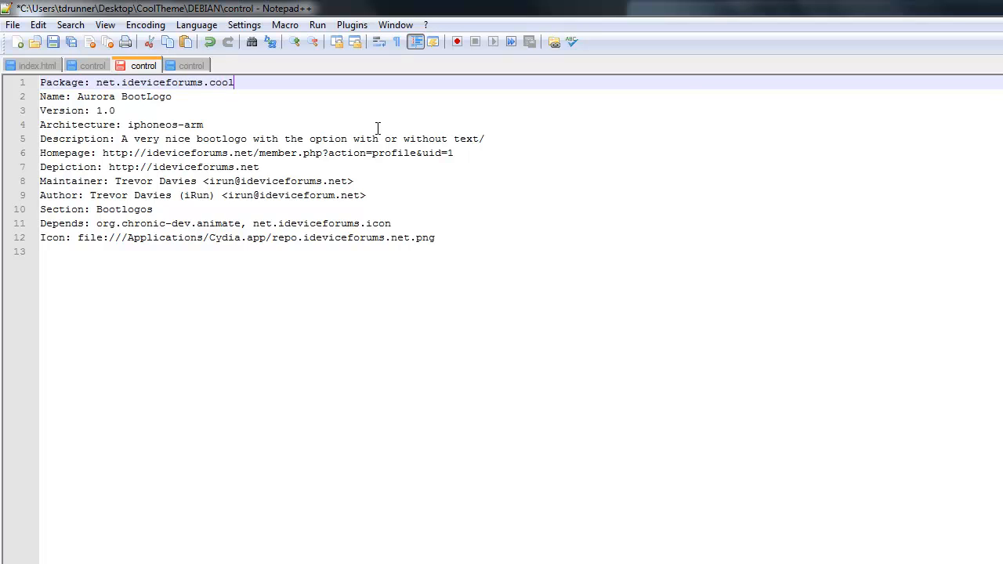
{"action": "type", "text": "theme"}
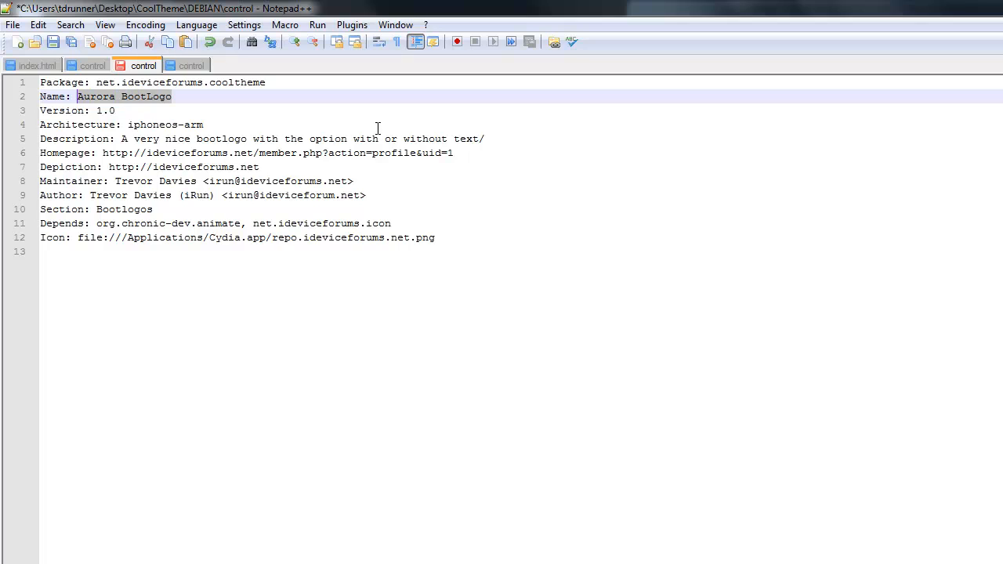
{"action": "type", "text": "Cool T"}
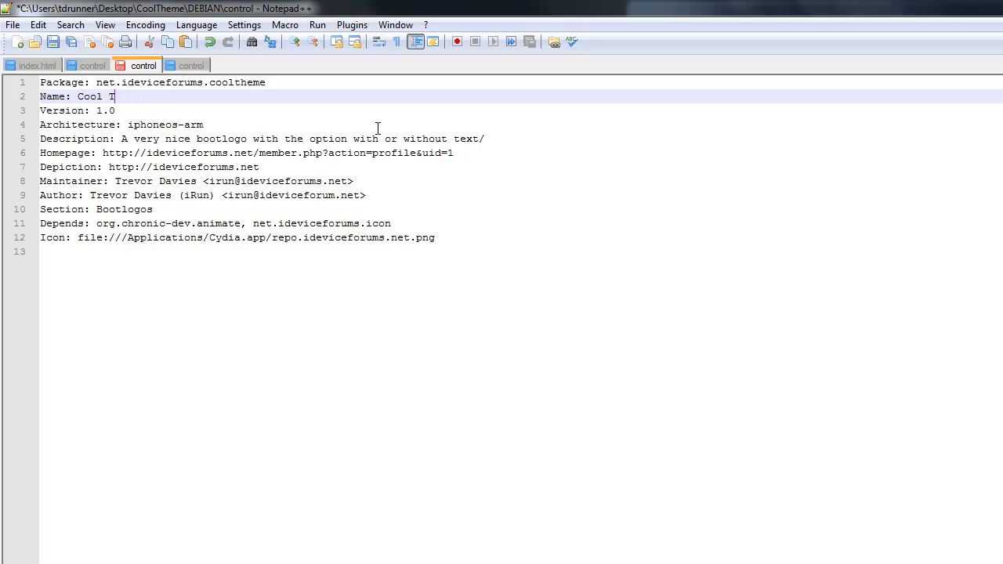
{"action": "type", "text": "heme"}
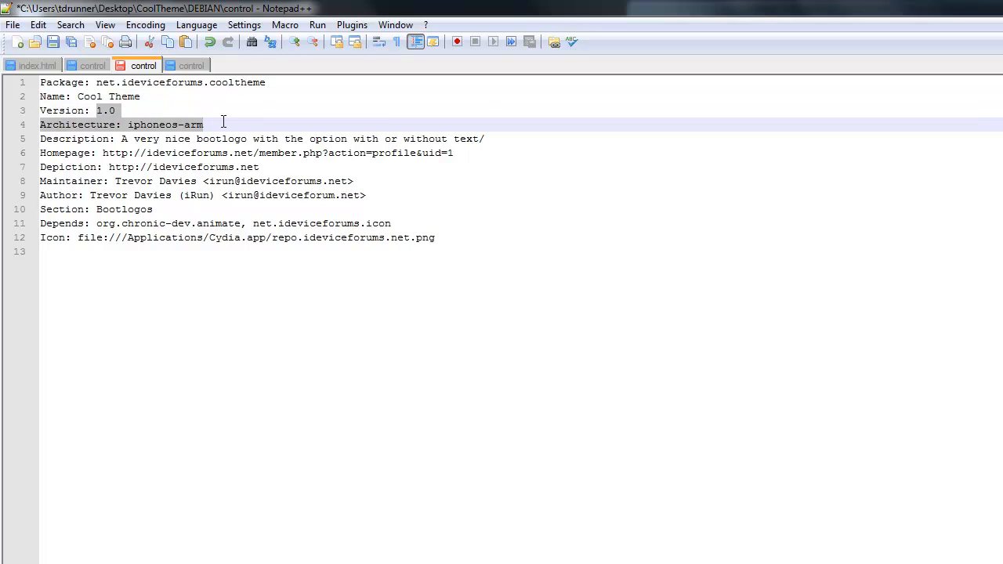
{"action": "left_click", "coordinate": [129, 110]}
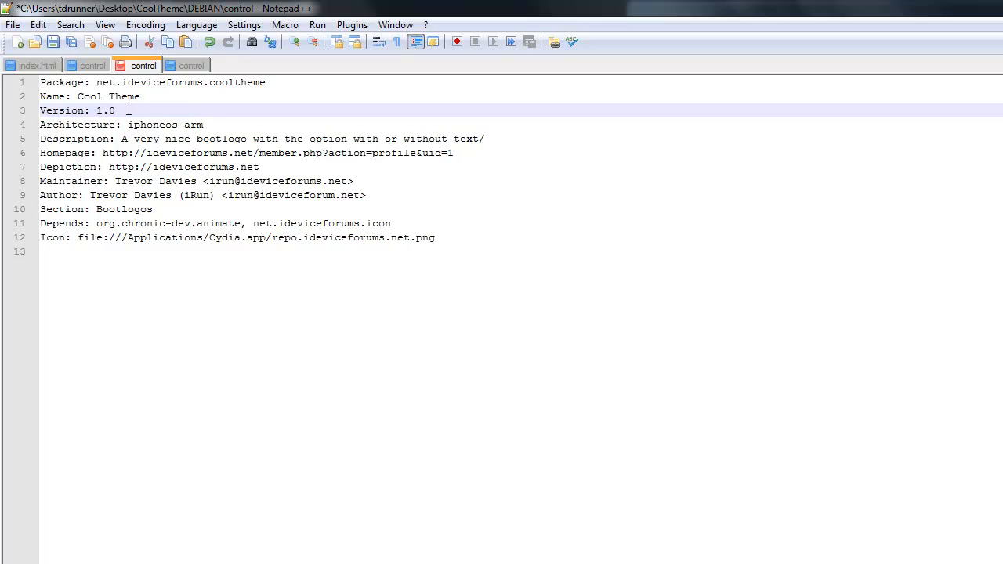
{"action": "double_click", "coordinate": [107, 109]}
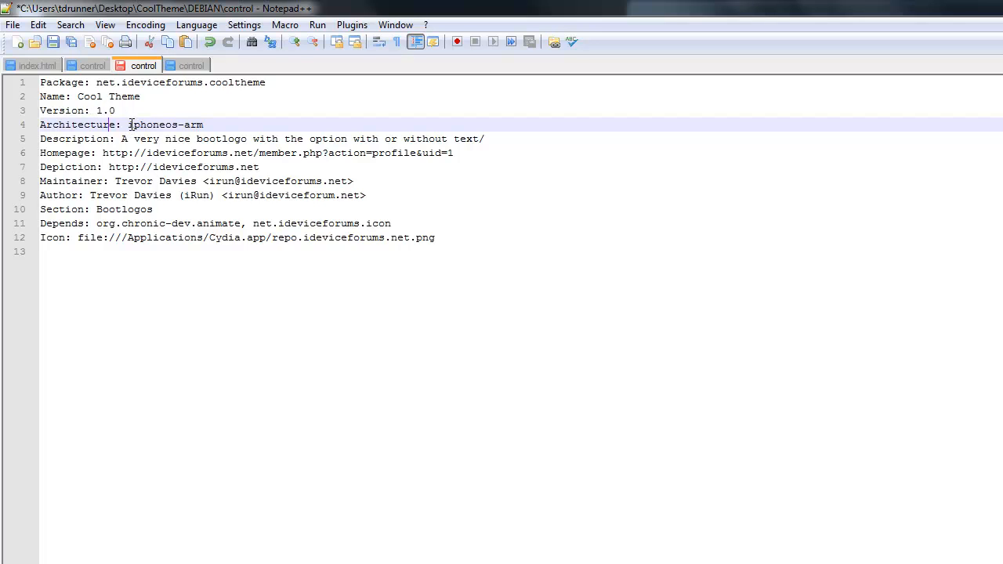
Replace the Description with 'A cool theme doh.'
{"action": "double_click", "coordinate": [165, 125]}
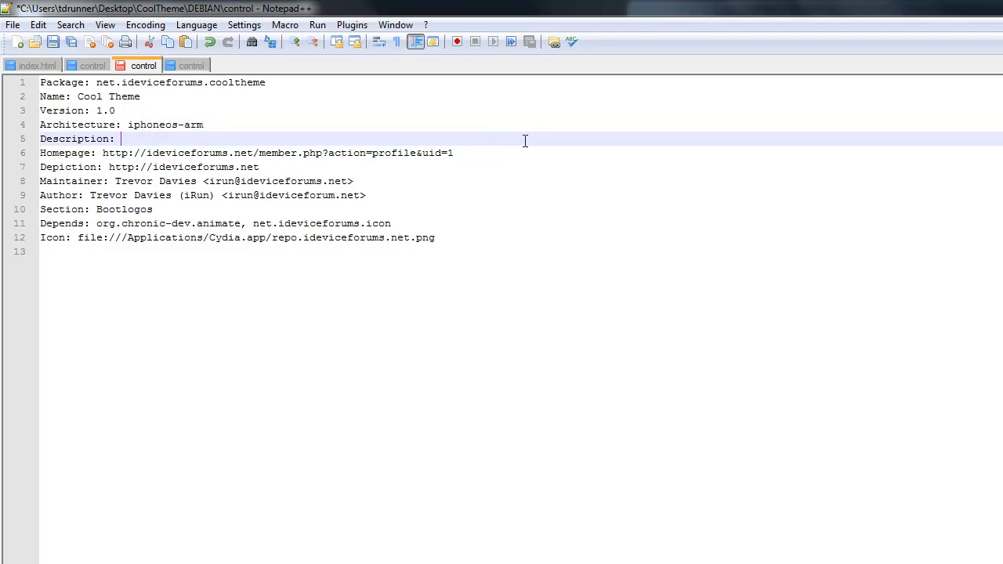
{"action": "type", "text": "A c"}
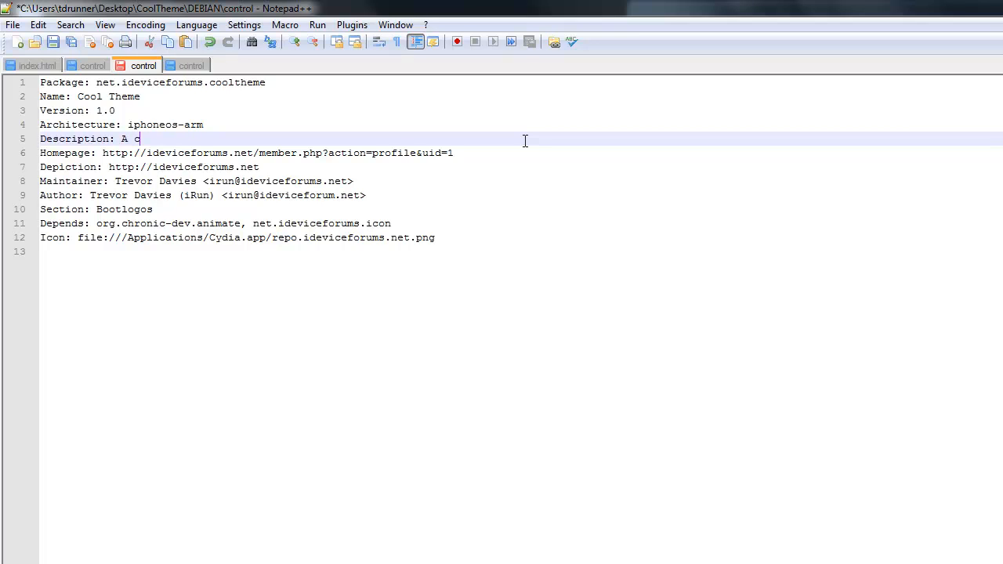
{"action": "type", "text": "ool theme"}
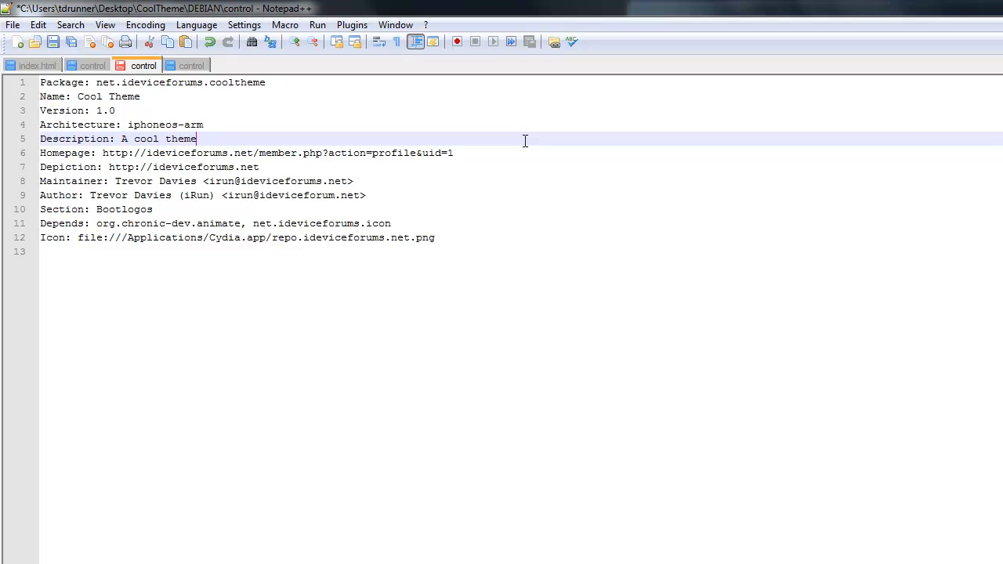
{"action": "type", "text": "doh."}
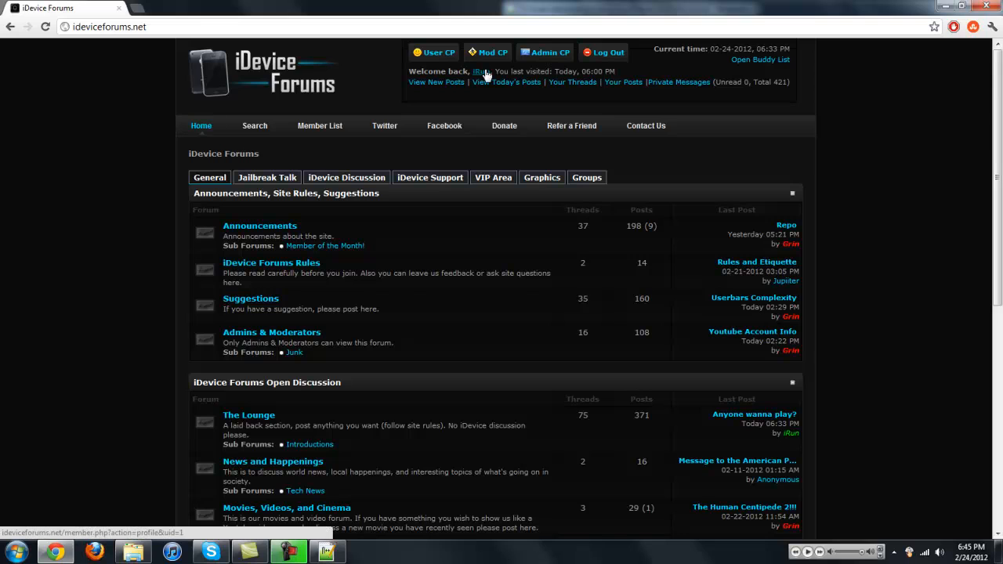
{"action": "scroll", "scroll_direction": "down", "scroll_amount": 3}
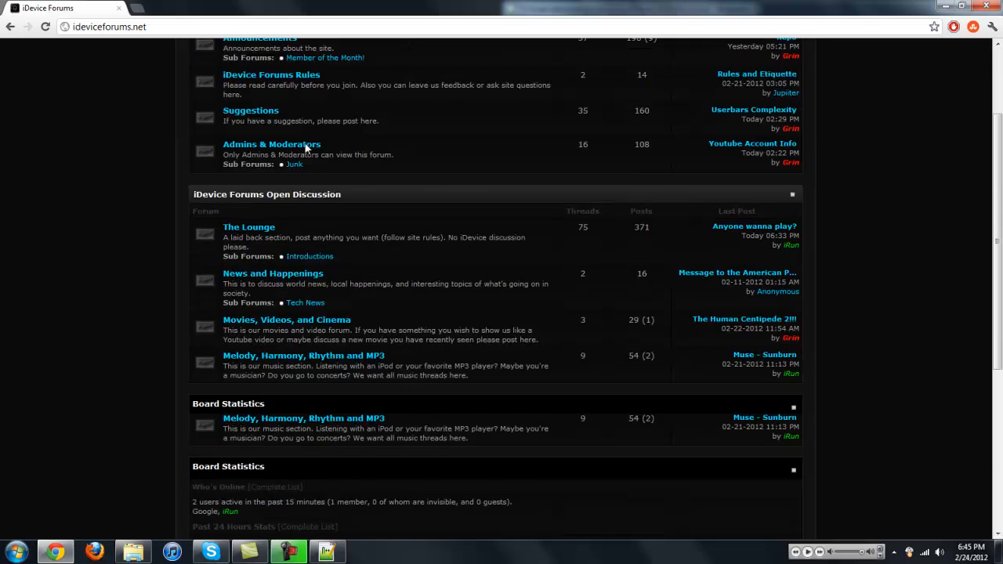
{"action": "scroll", "scroll_direction": "up", "scroll_amount": 3}
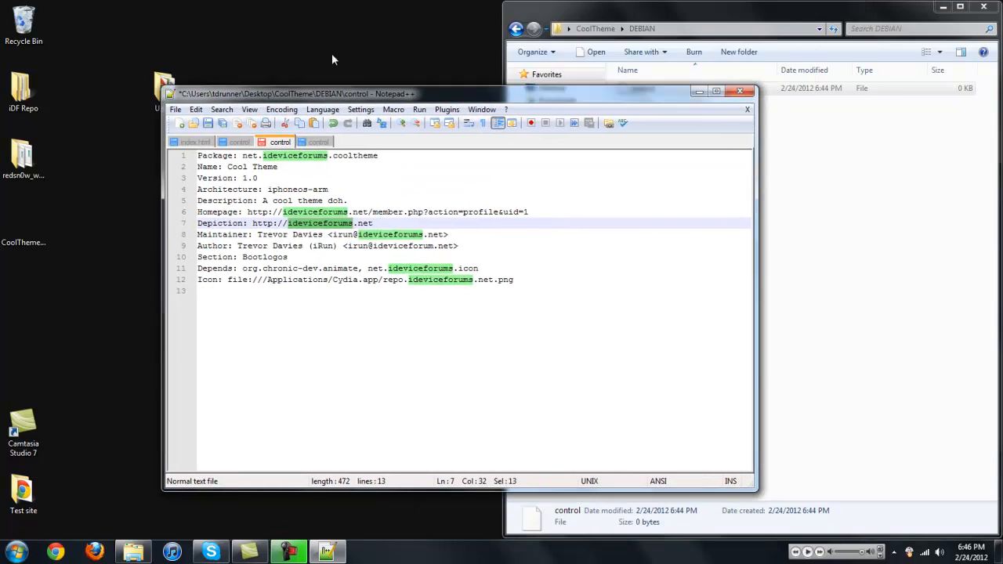
Maximize the editor and review the Maintainer line without changing it
{"action": "left_click", "coordinate": [715, 91]}
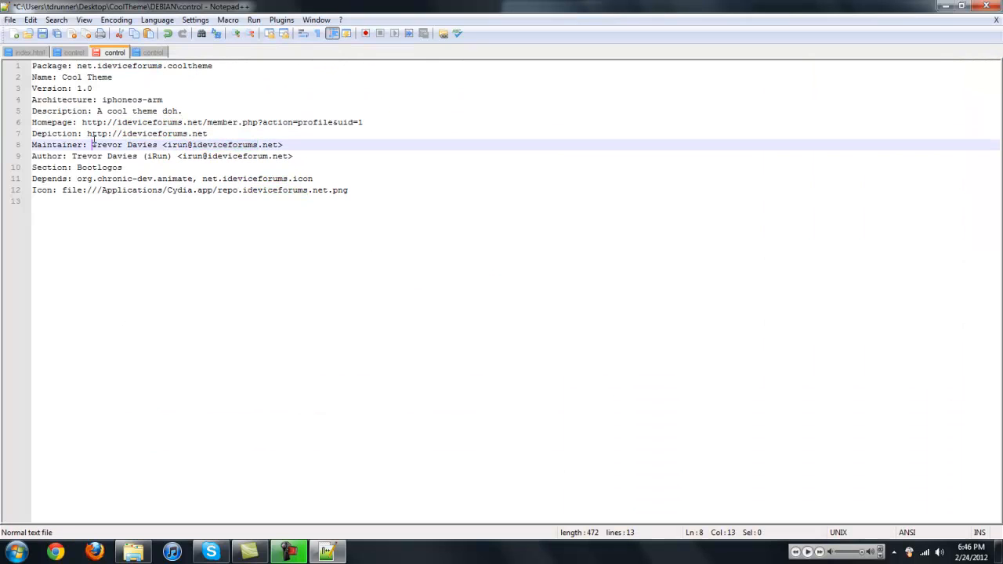
{"action": "left_click_drag", "start_coordinate": [92, 146], "coordinate": [264, 146]}
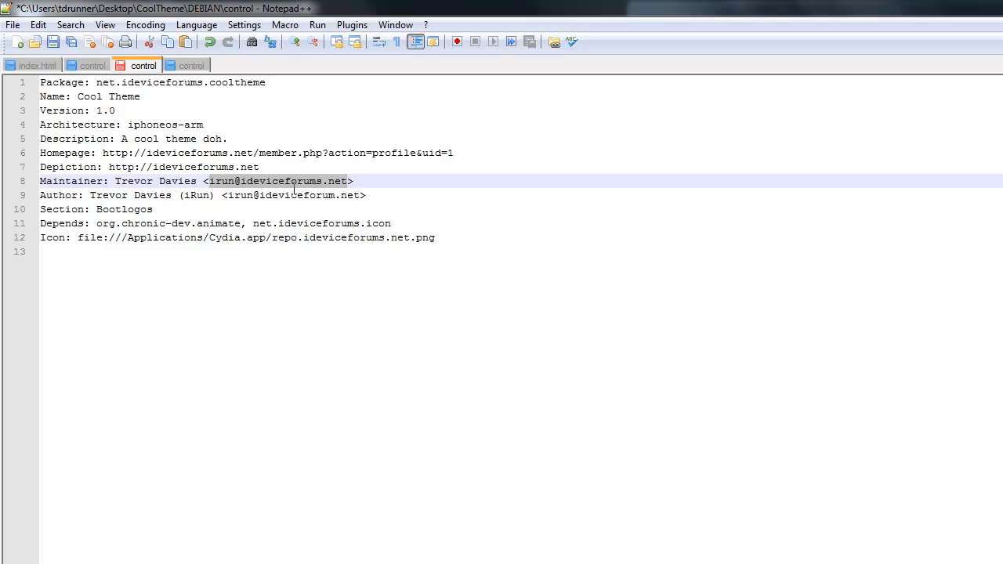
{"action": "left_click", "coordinate": [61, 194]}
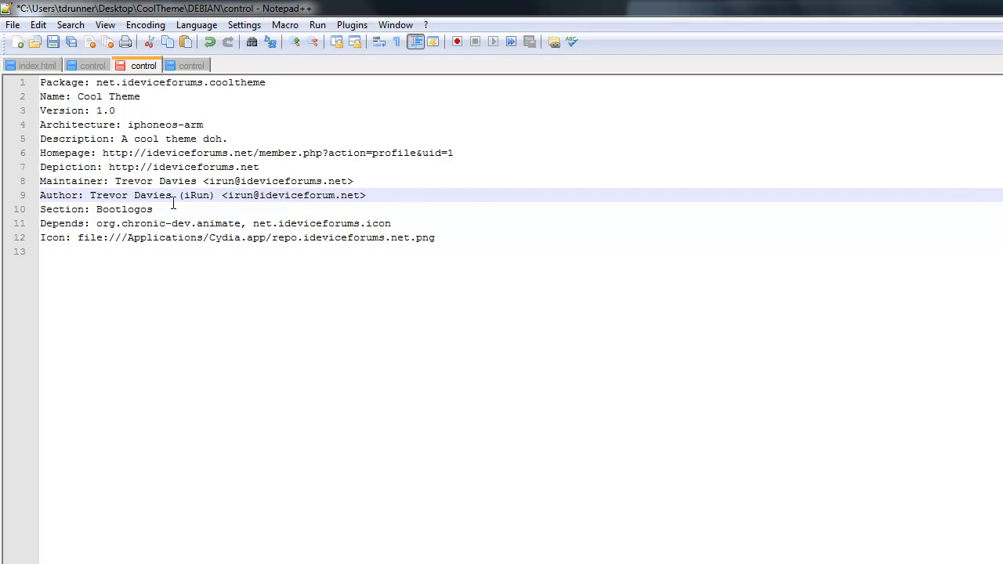
Change Section from Bootlogos to Themes and delete the old Depends value and Icon line
{"action": "double_click", "coordinate": [124, 210]}
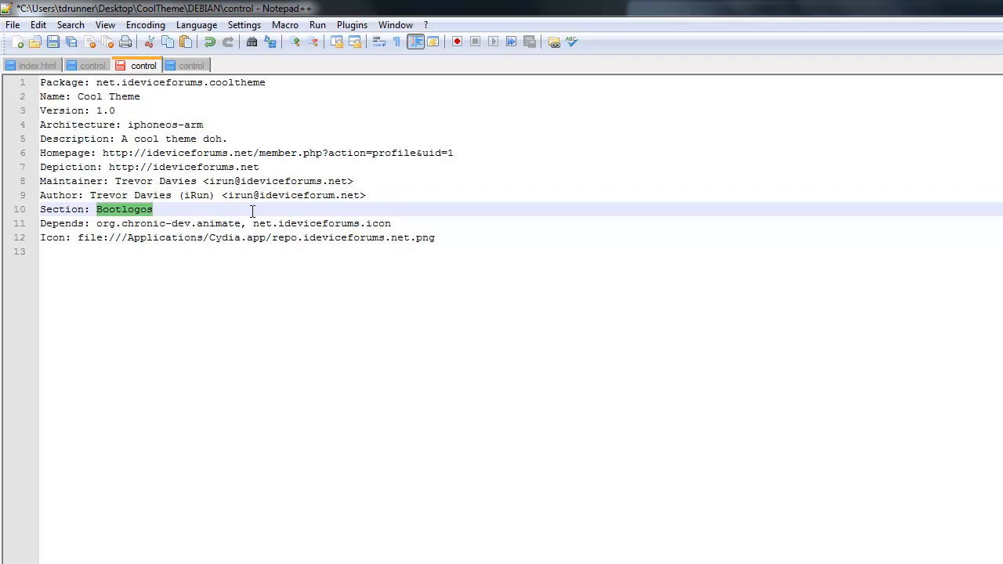
{"action": "type", "text": "T"}
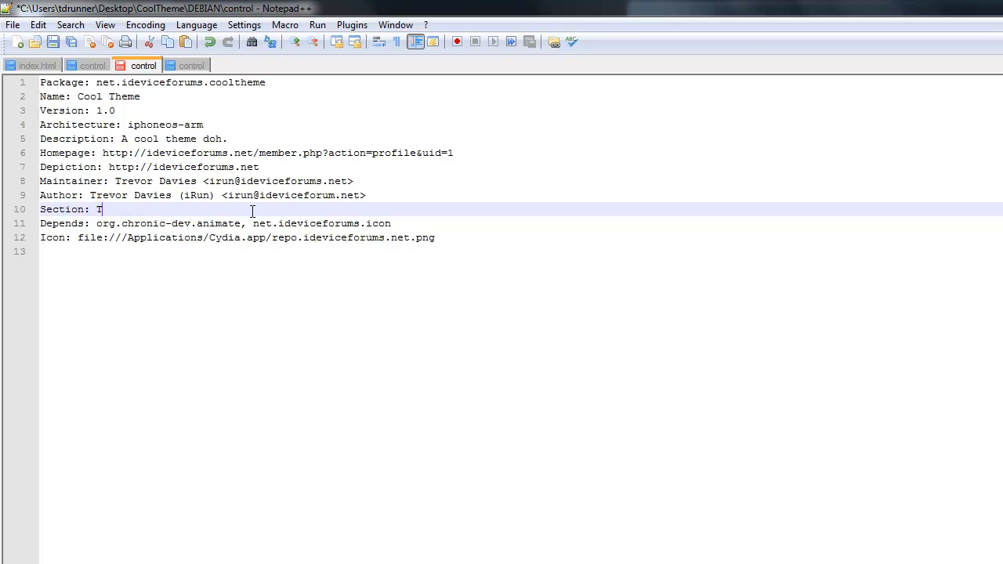
{"action": "type", "text": "hemes"}
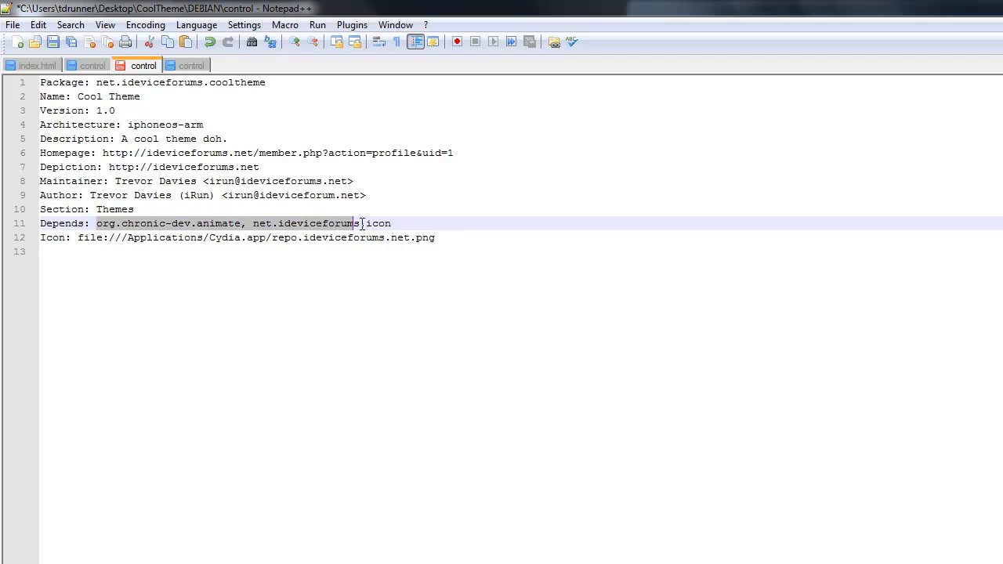
{"action": "key", "text": "Delete"}
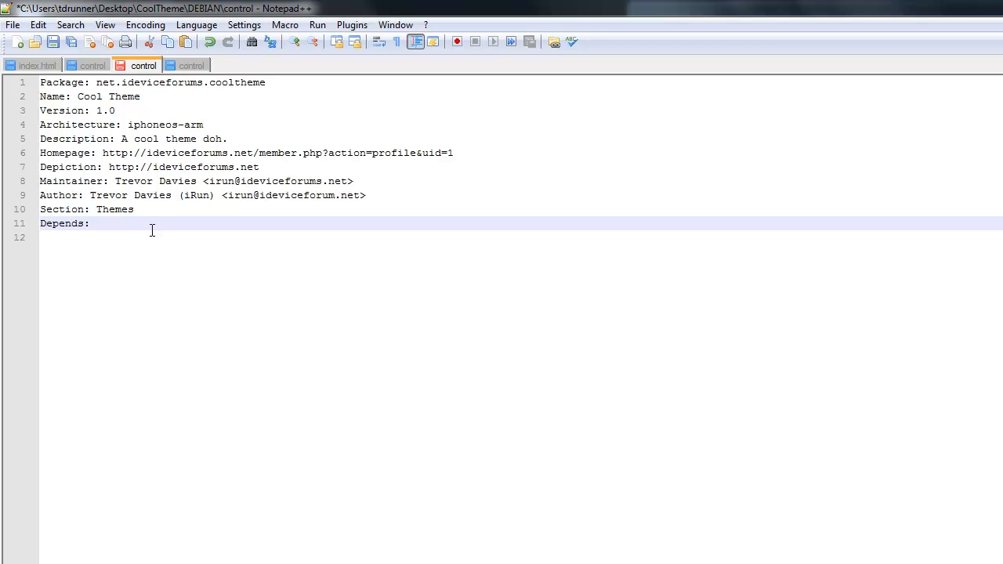
Enter winterboard as the dependency, removing the extra net.chronic-dev.animate entry
{"action": "type", "text": "winterboard"}
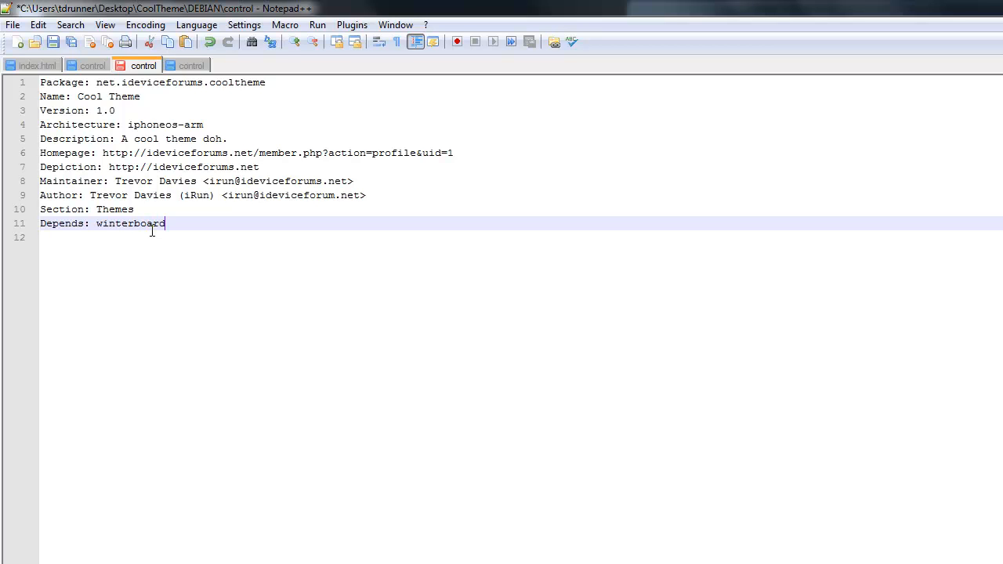
{"action": "mouse_move", "coordinate": [395, 417]}
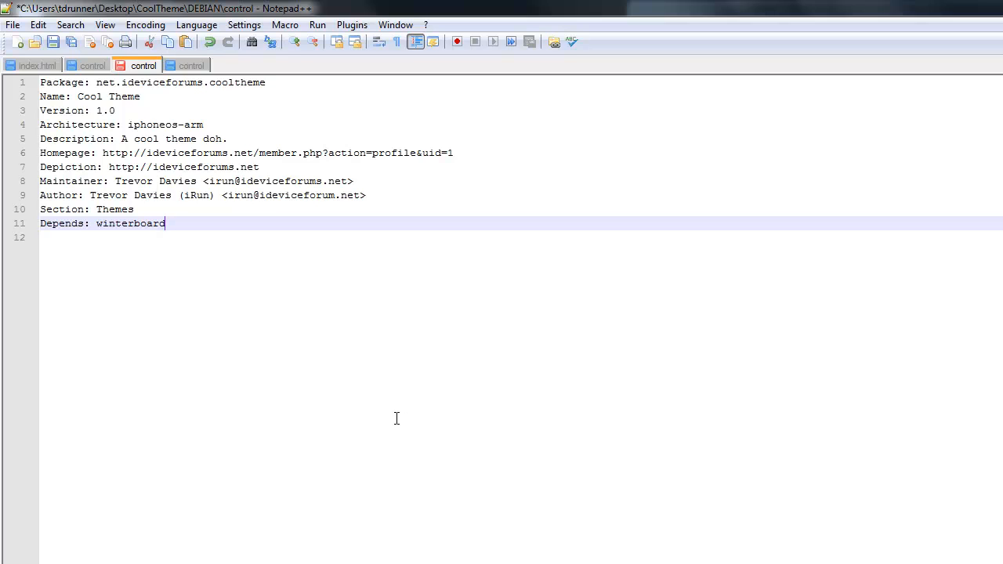
{"action": "mouse_move", "coordinate": [400, 263]}
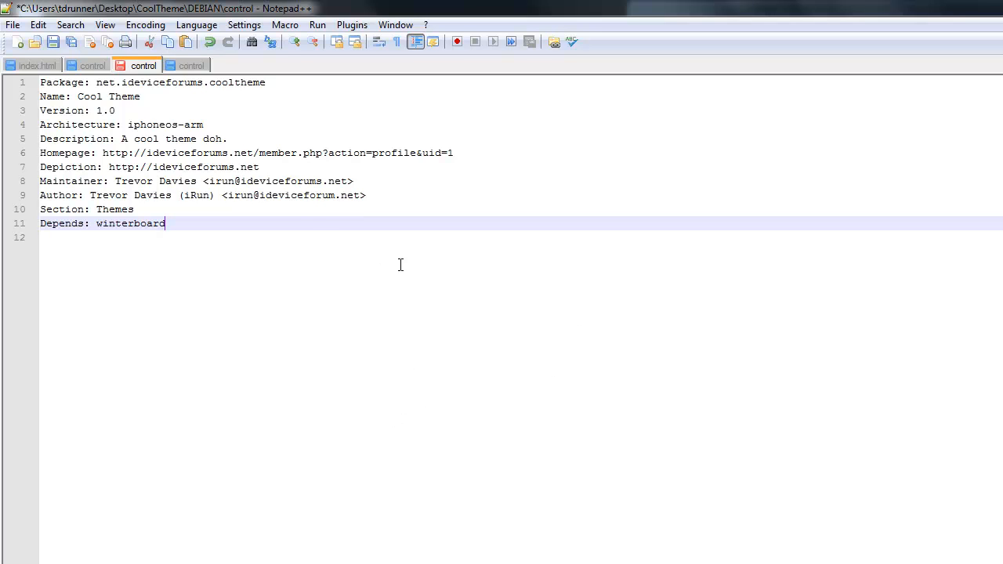
{"action": "mouse_move", "coordinate": [312, 224]}
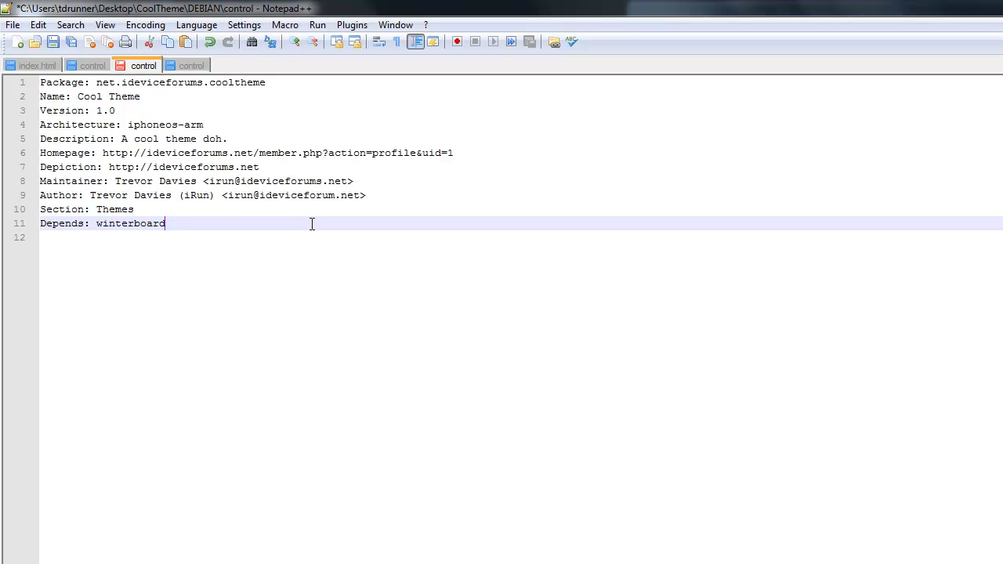
{"action": "type", "text": "net."}
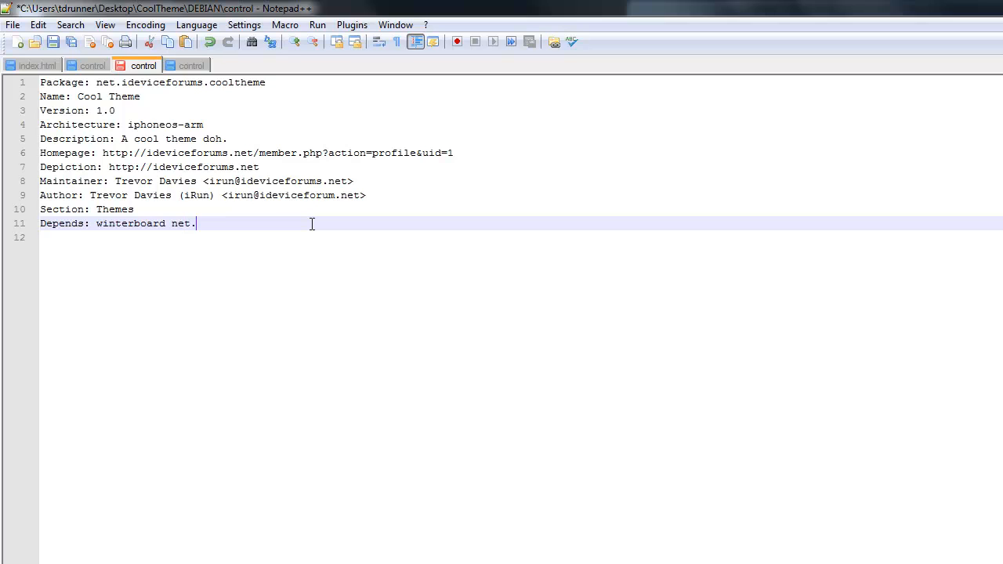
{"action": "type", "text": "chronic-d"}
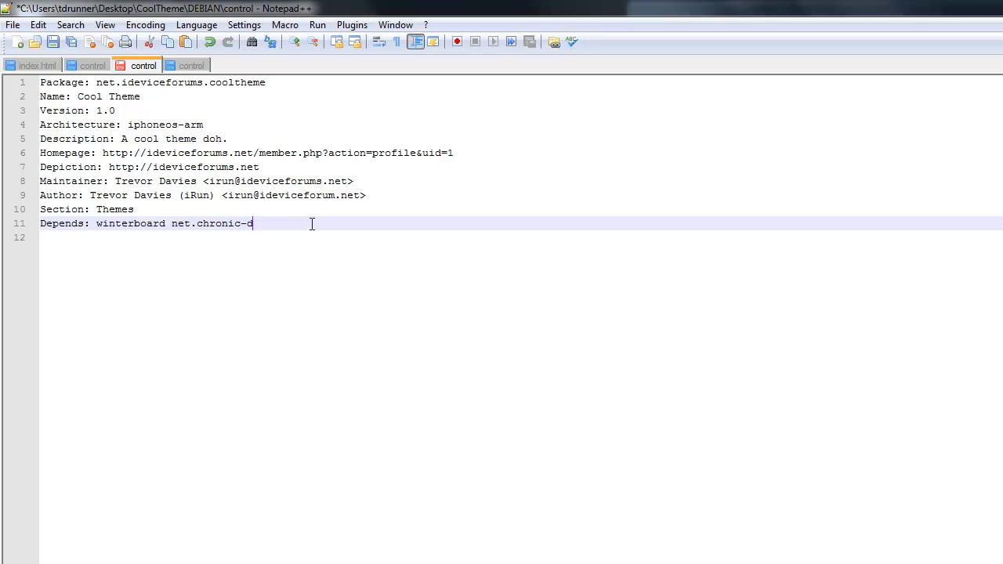
{"action": "type", "text": "ev.animate"}
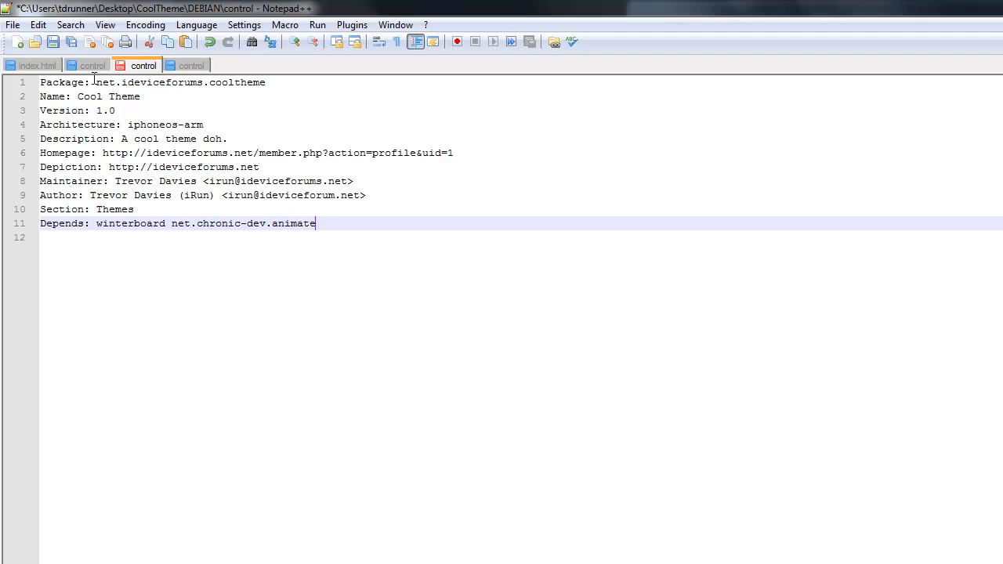
{"action": "key", "text": "enter"}
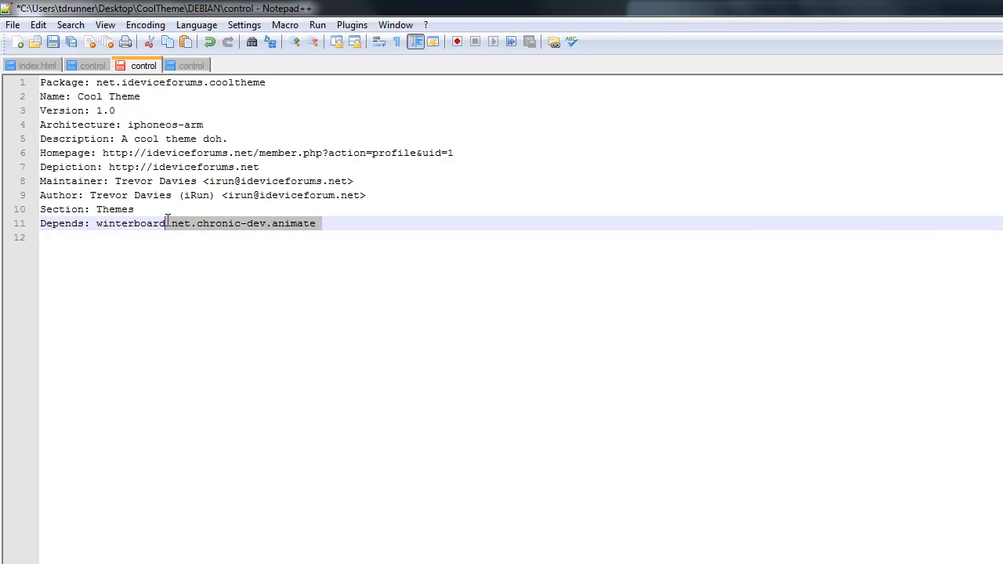
{"action": "key", "text": "Delete"}
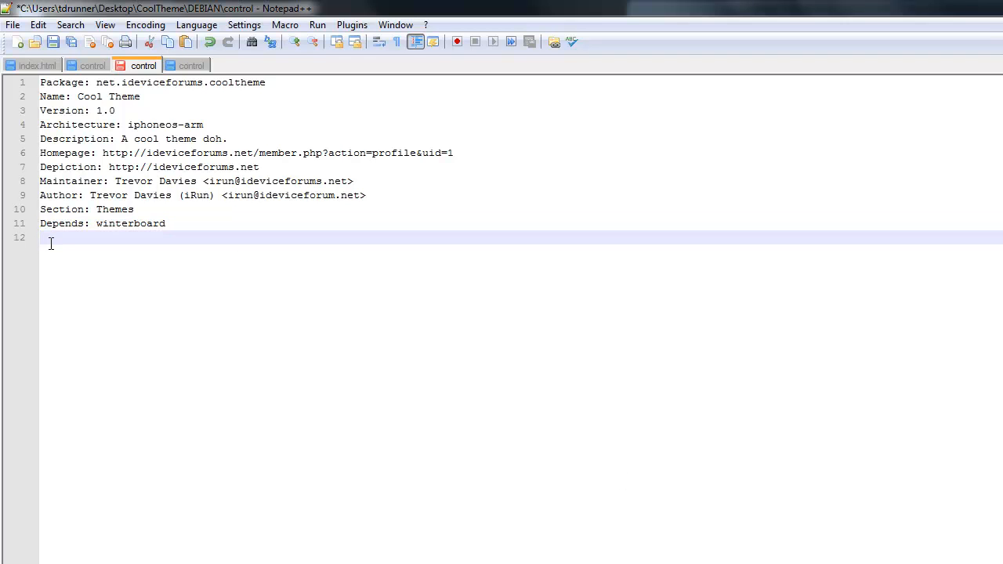
{"action": "left_click", "coordinate": [13, 25]}
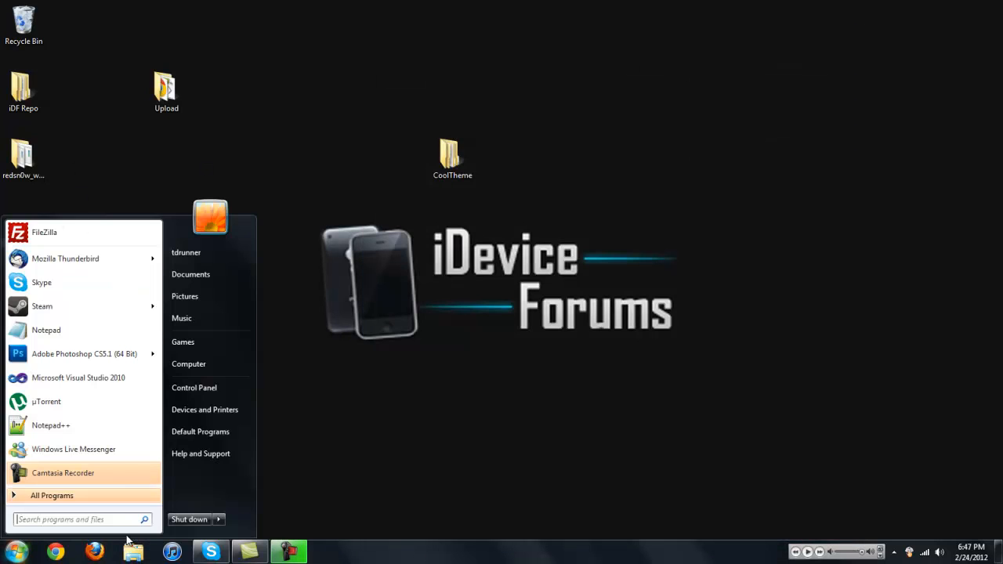
Launch WinSCP, log in to the iPod Touch and copy CoolTheme to /private/var/root
{"action": "type", "text": "winscp"}
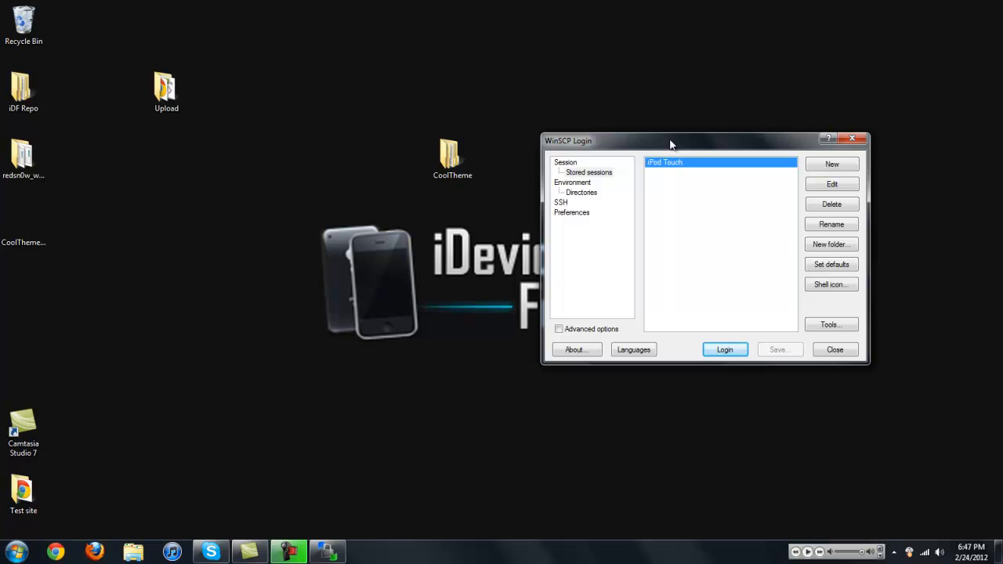
{"action": "left_click", "coordinate": [724, 350]}
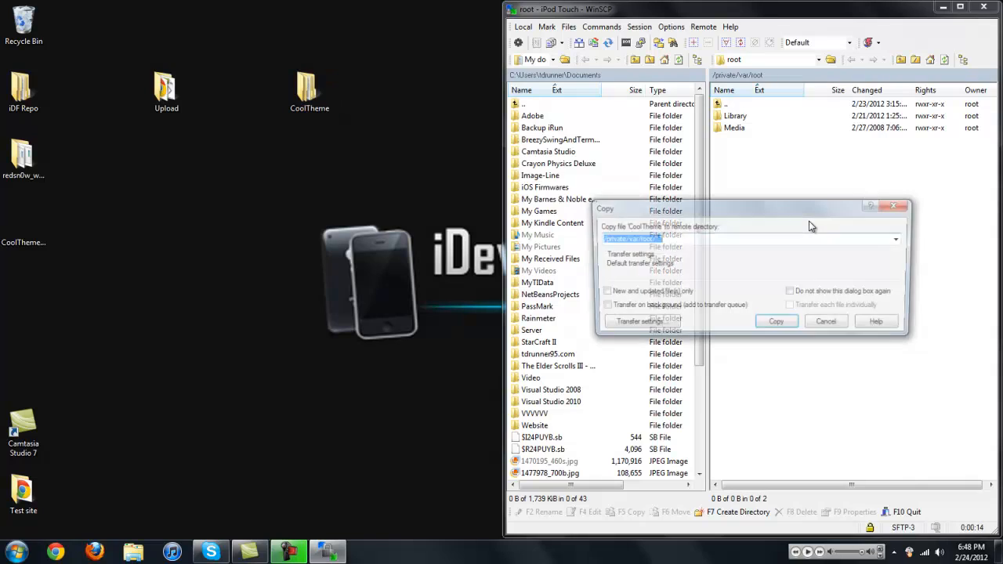
{"action": "left_click", "coordinate": [775, 322]}
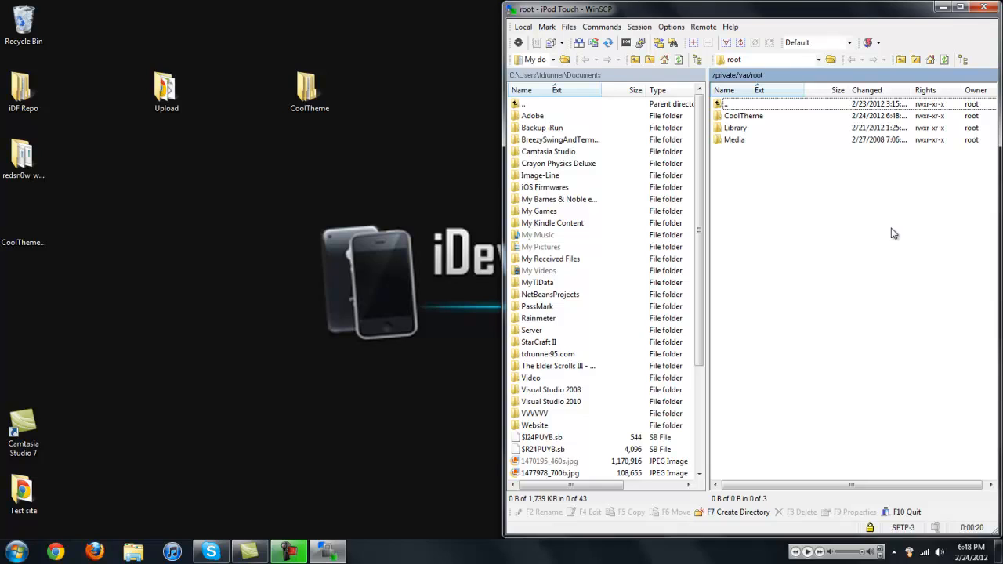
{"action": "mouse_move", "coordinate": [865, 237]}
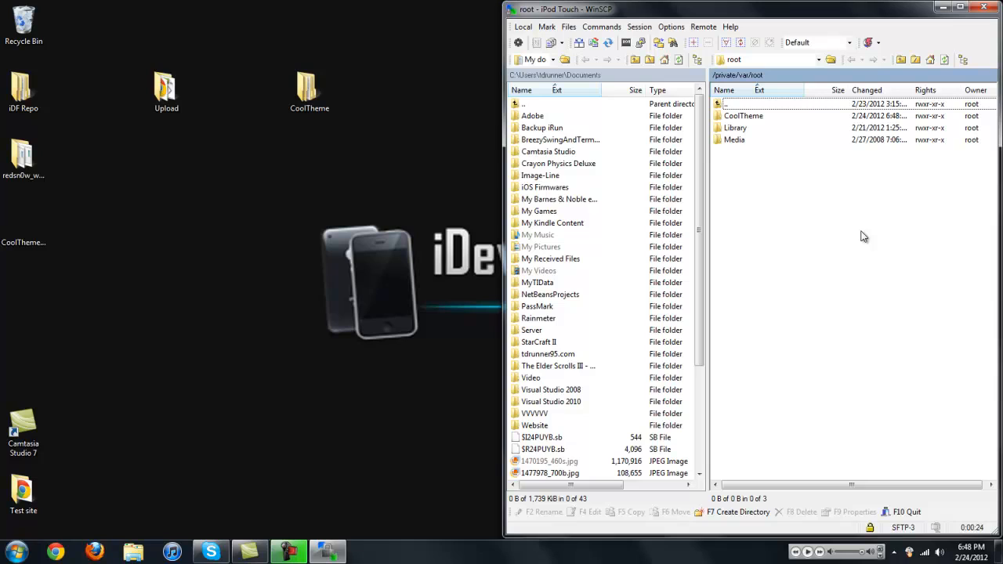
{"action": "mouse_move", "coordinate": [627, 42]}
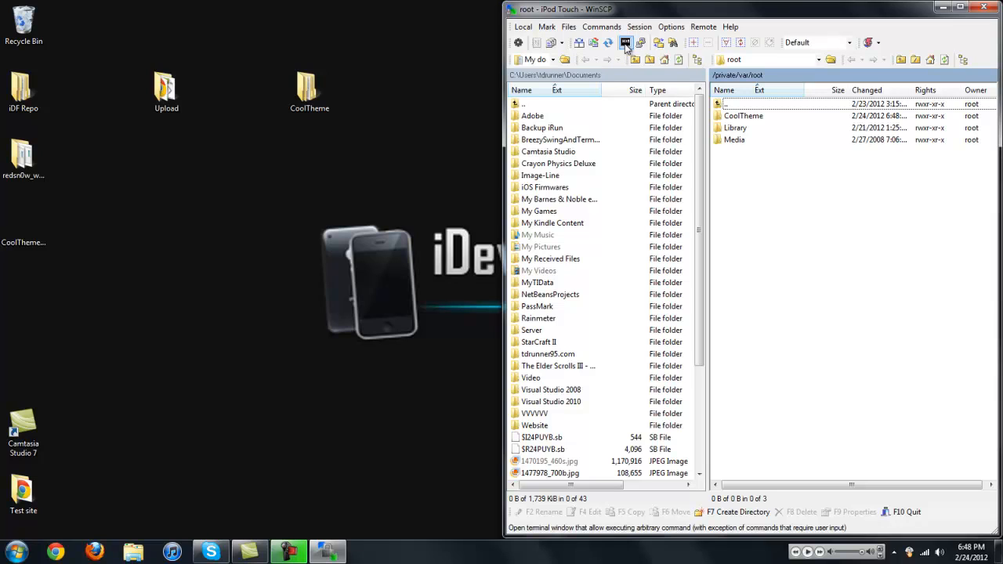
{"action": "left_click", "coordinate": [626, 42]}
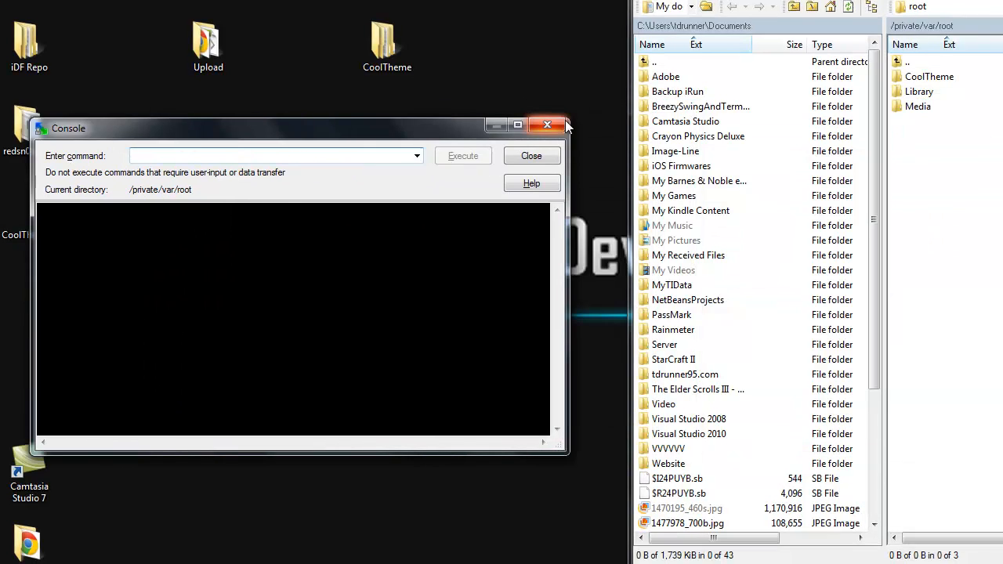
{"action": "mouse_move", "coordinate": [226, 204]}
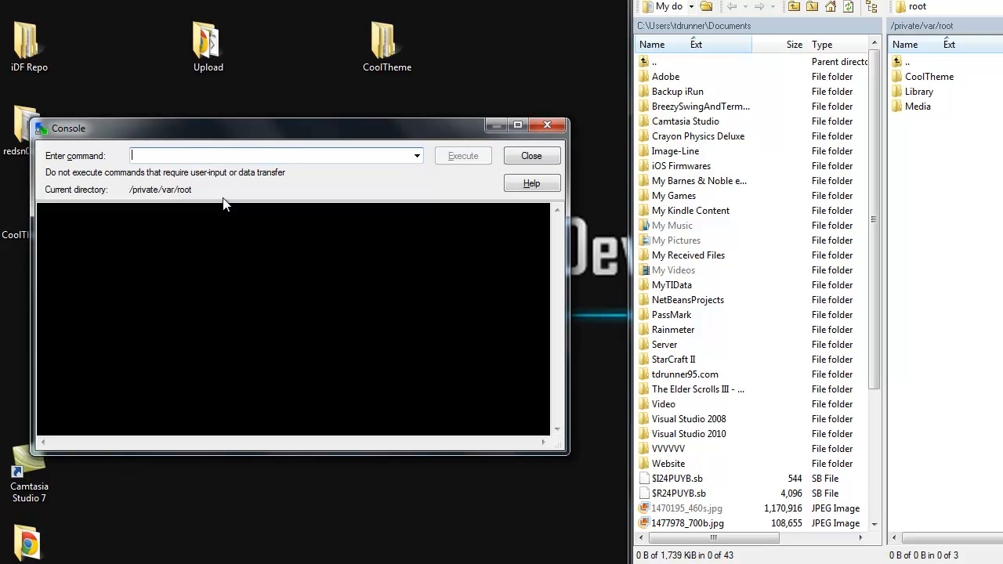
{"action": "type", "text": "dp"}
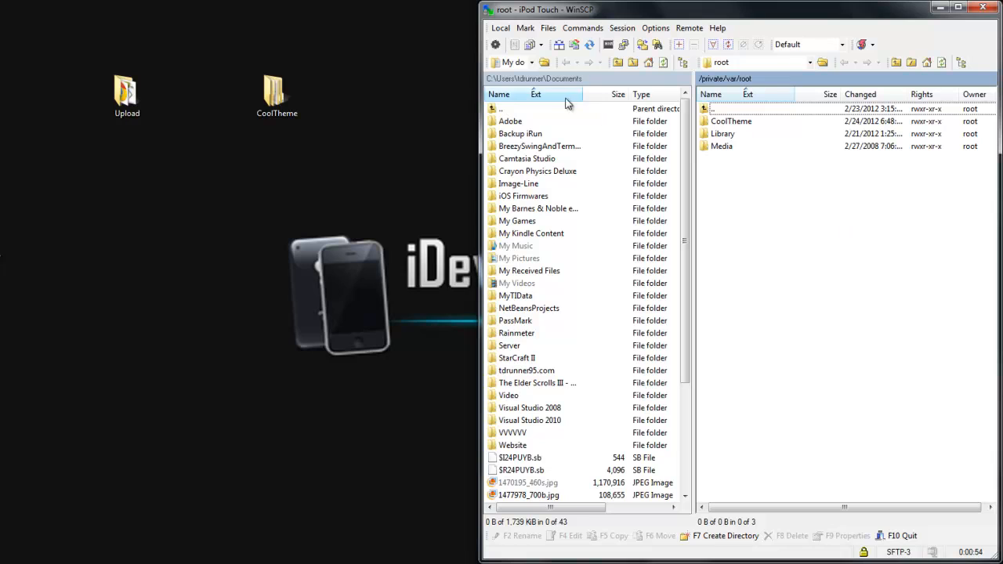
Set the device's CoolTheme/DEBIAN folder permissions to octal 775
{"action": "left_click", "coordinate": [731, 121]}
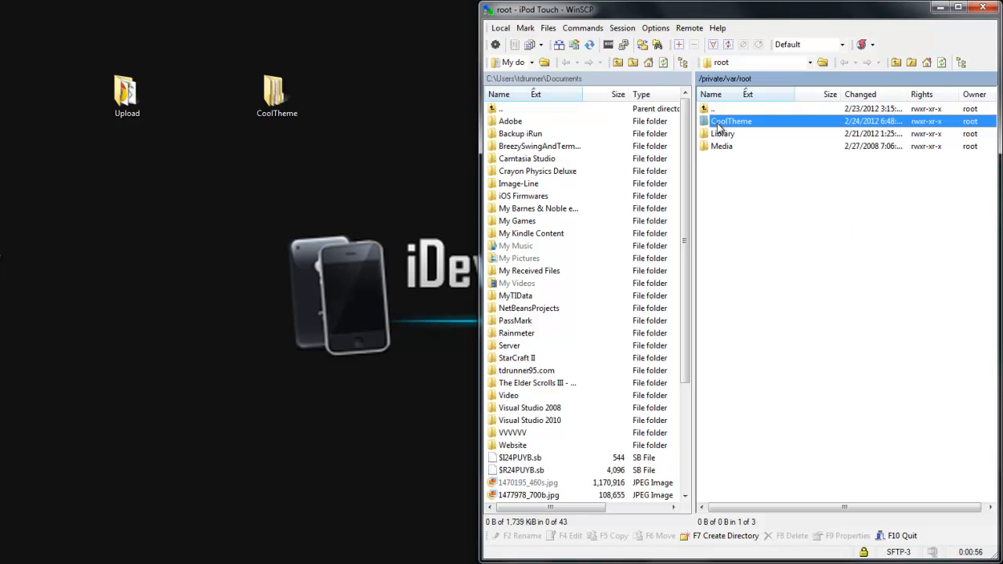
{"action": "double_click", "coordinate": [731, 120]}
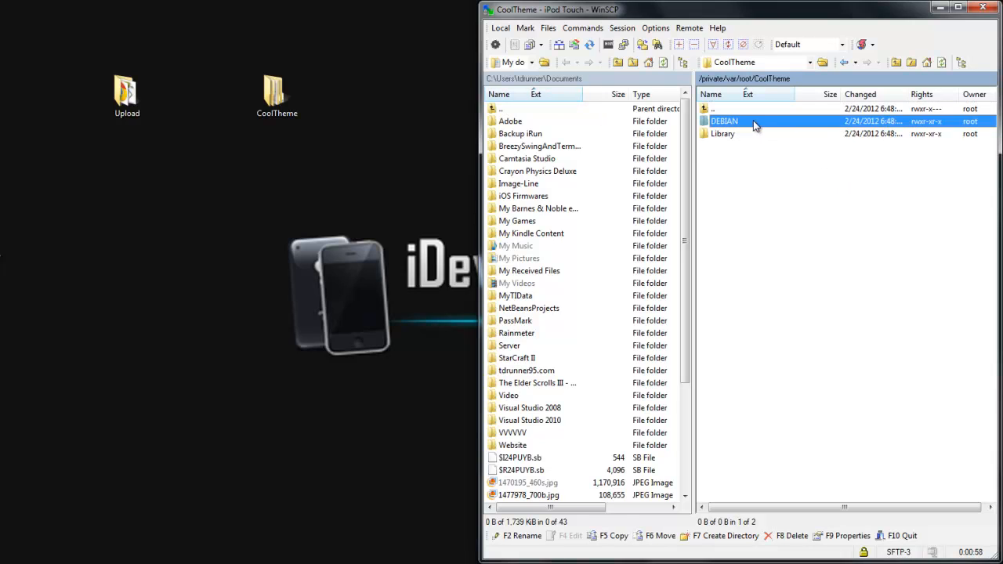
{"action": "right_click", "coordinate": [725, 121]}
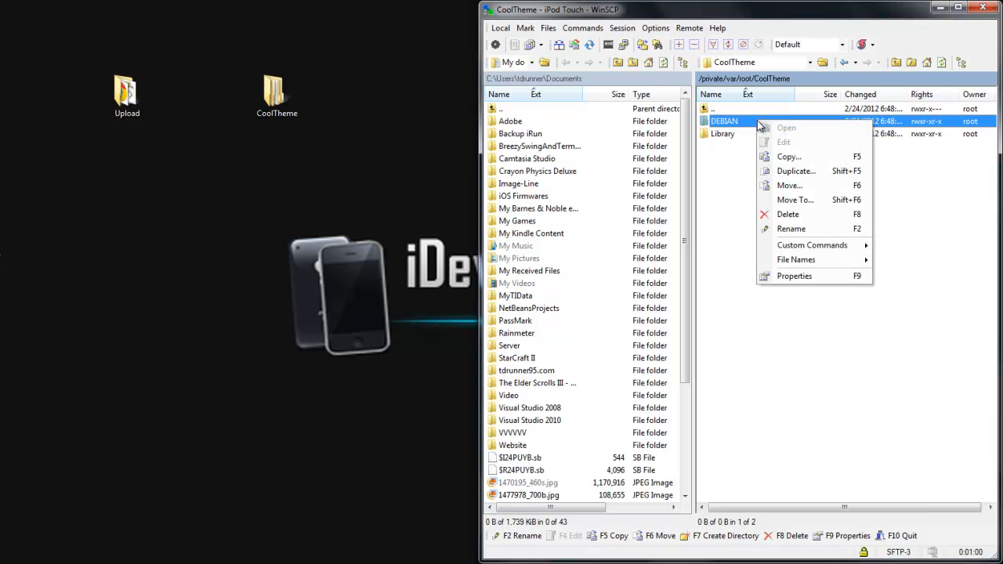
{"action": "left_click", "coordinate": [795, 276]}
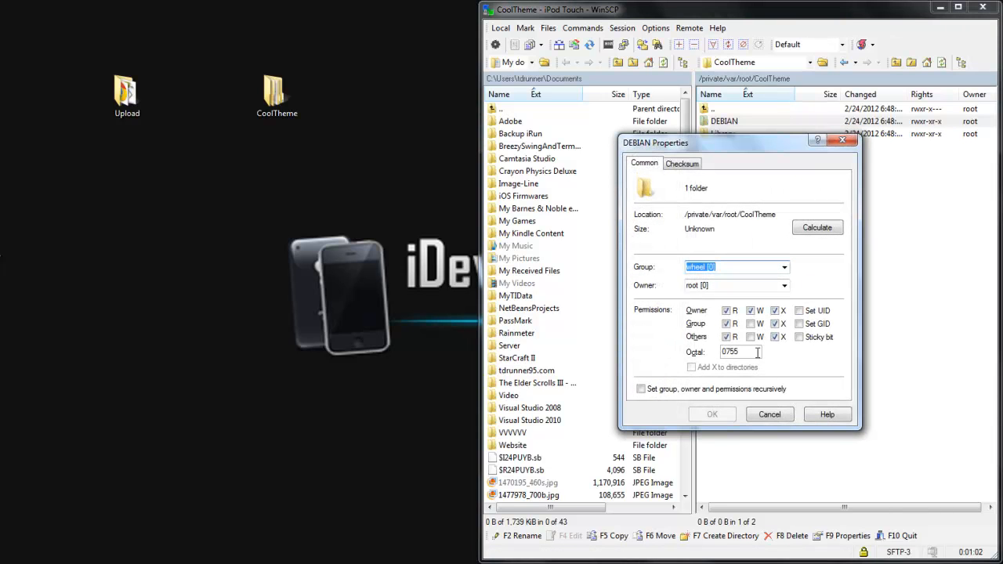
{"action": "left_click", "coordinate": [740, 352]}
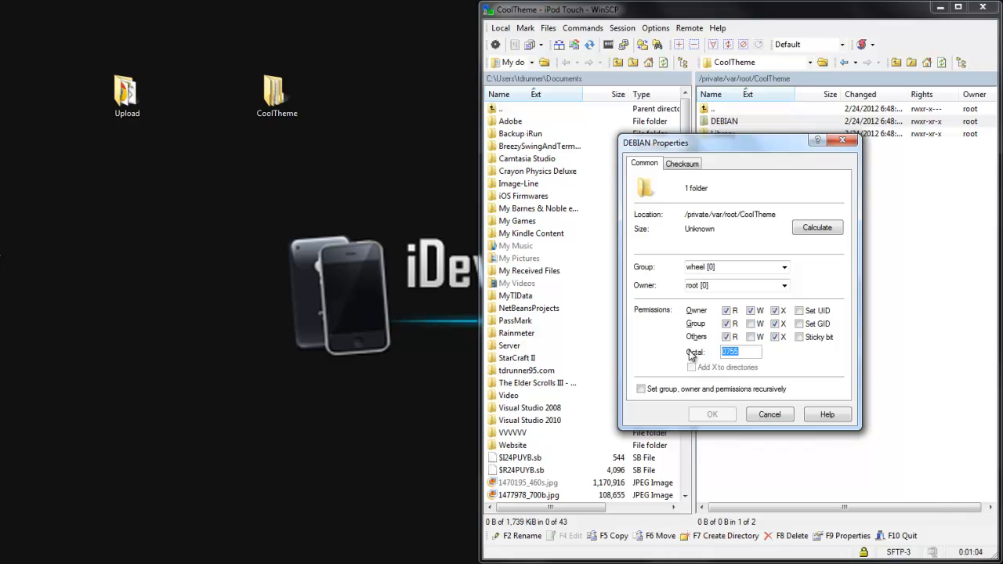
{"action": "mouse_move", "coordinate": [778, 381]}
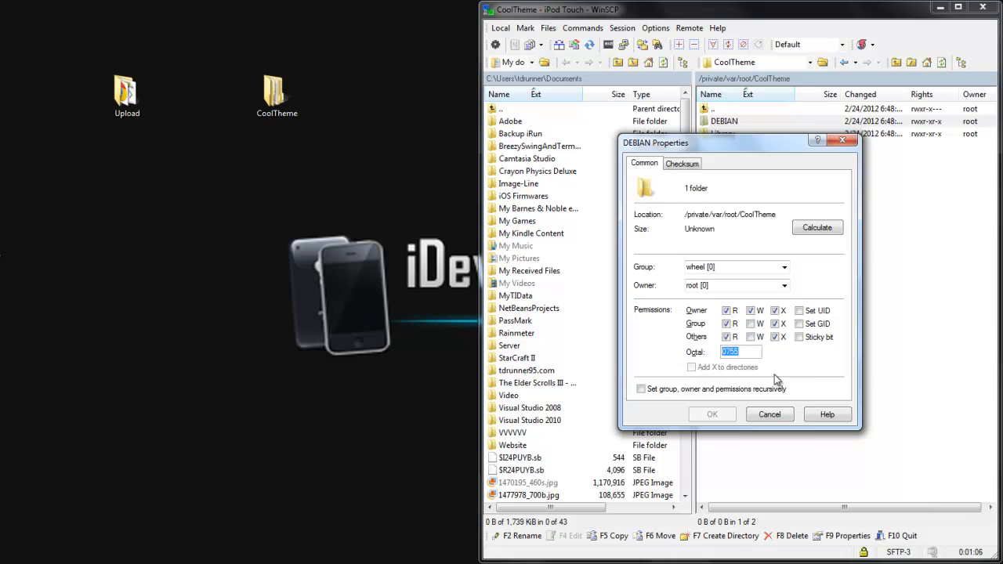
{"action": "type", "text": "775"}
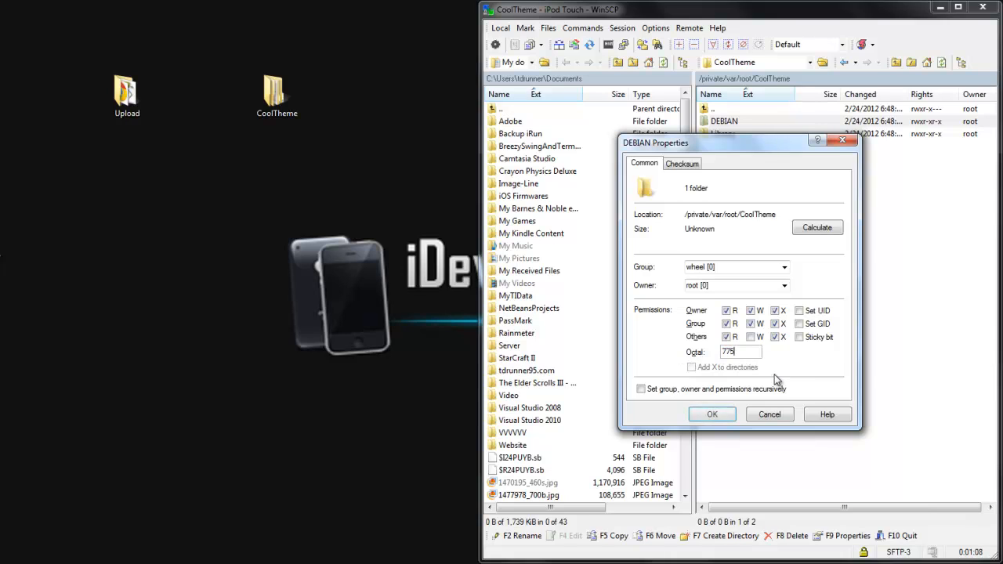
{"action": "left_click", "coordinate": [712, 414]}
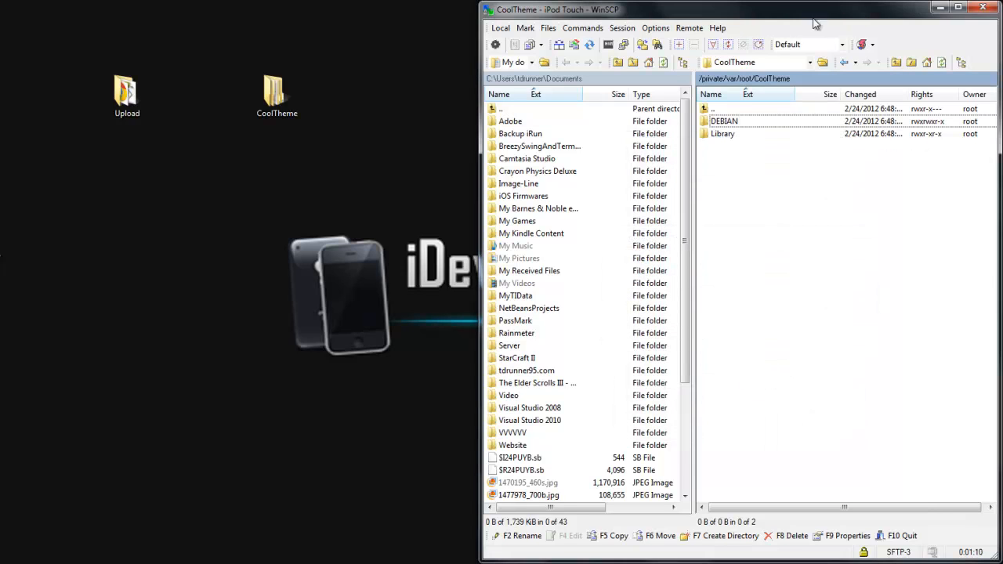
Adjust and confirm the control file's permissions in its Properties dialog
{"action": "right_click", "coordinate": [722, 122]}
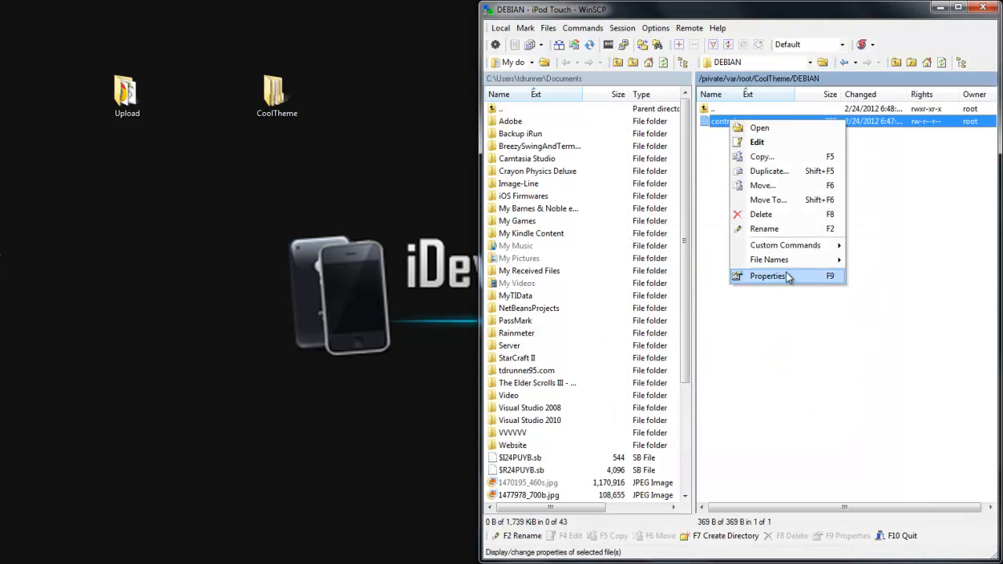
{"action": "left_click", "coordinate": [768, 276]}
{"action": "type", "text": "7752"}
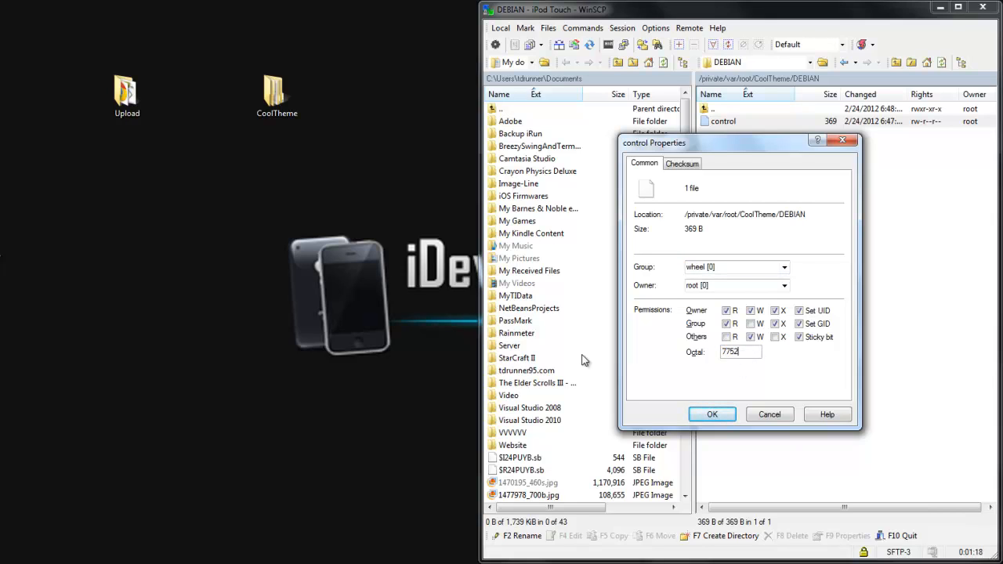
{"action": "left_click", "coordinate": [712, 414]}
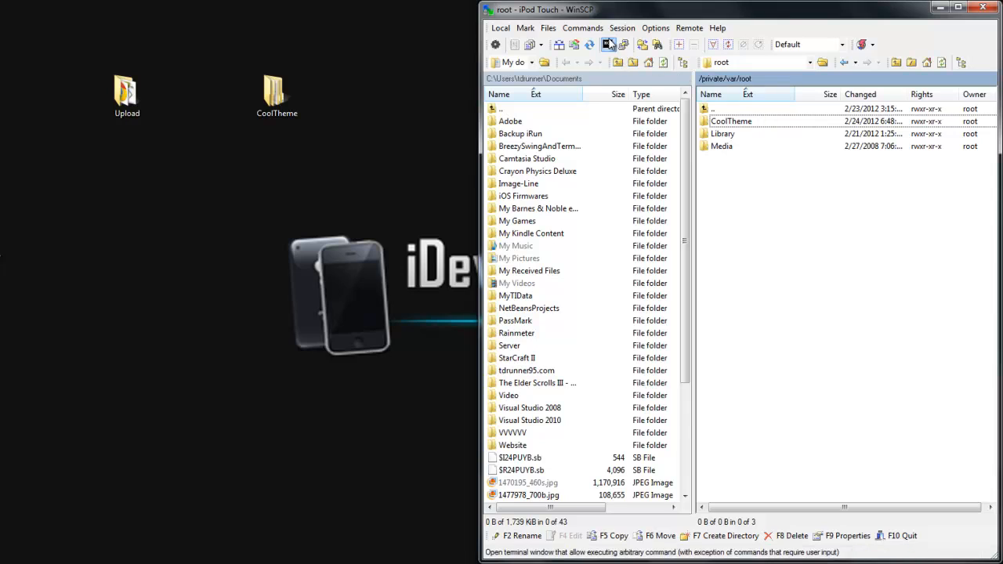
Run dpkg -b CoolTheme in the console to build CoolTheme.deb
{"action": "left_click", "coordinate": [609, 44]}
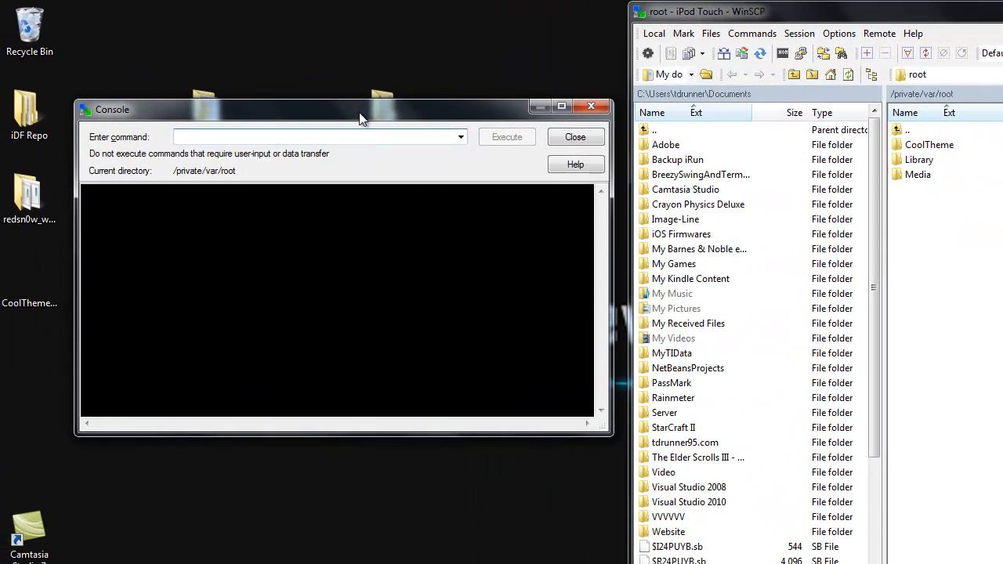
{"action": "type", "text": "dpkg"}
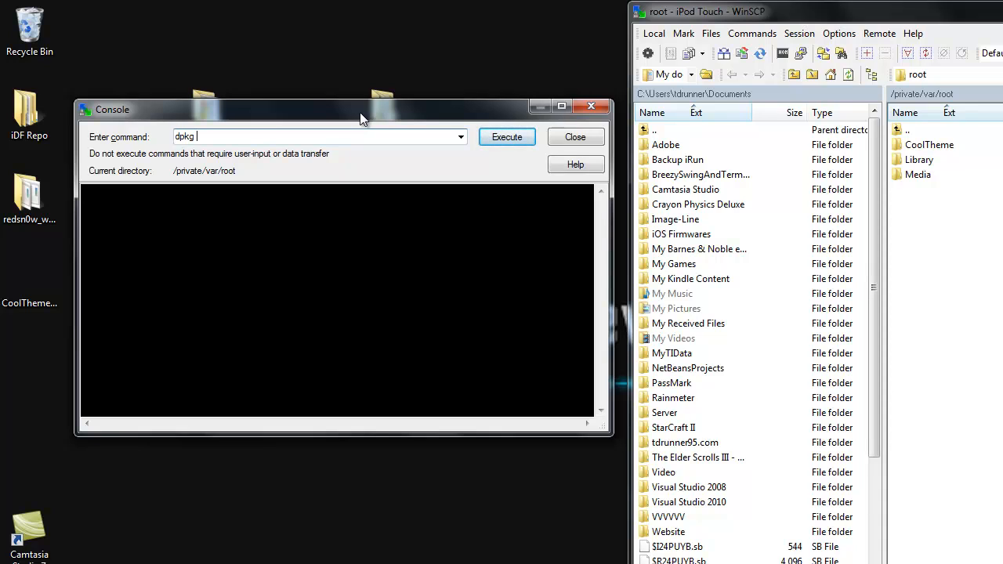
{"action": "type", "text": "-b"}
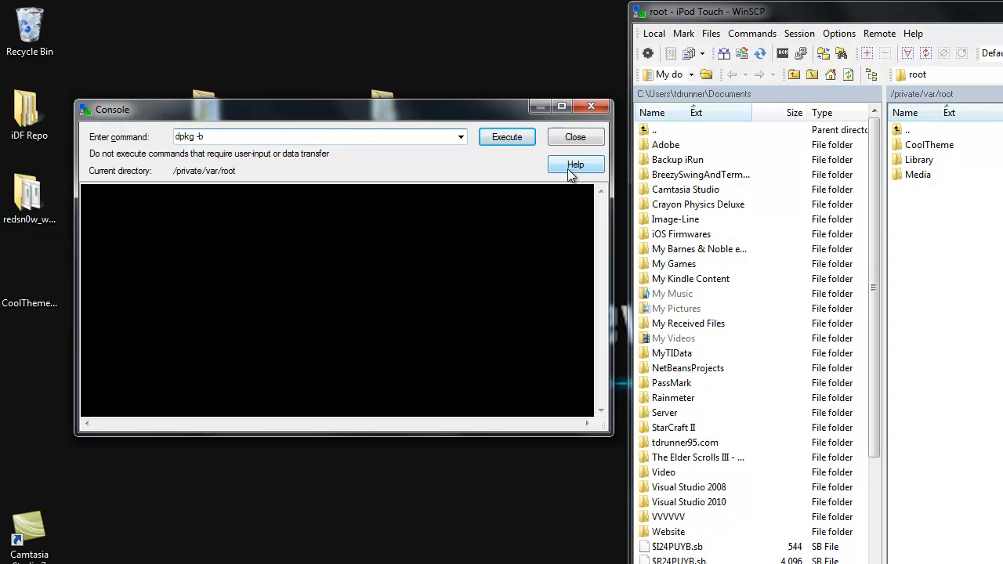
{"action": "type", "text": "CoolTheme"}
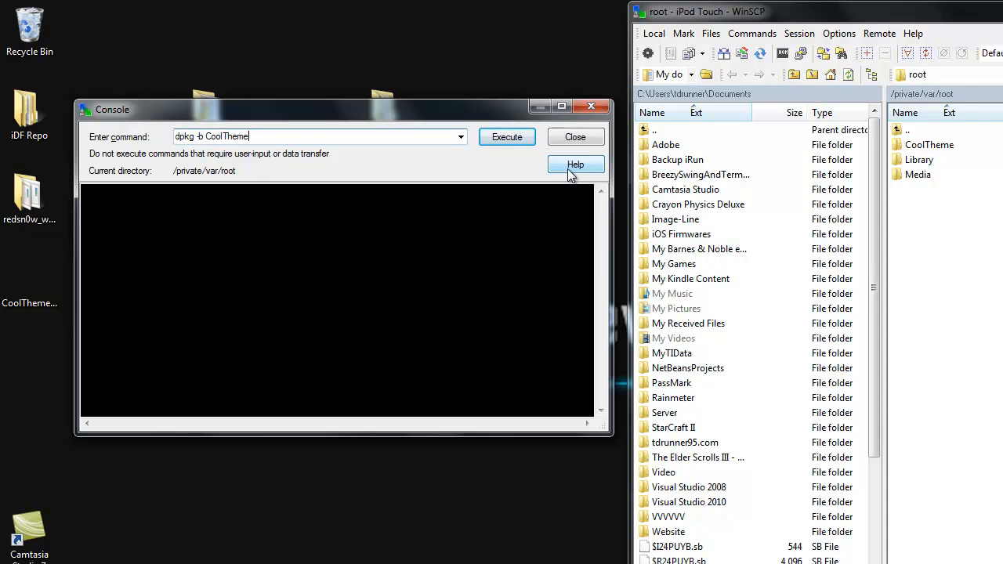
{"action": "left_click", "coordinate": [506, 136]}
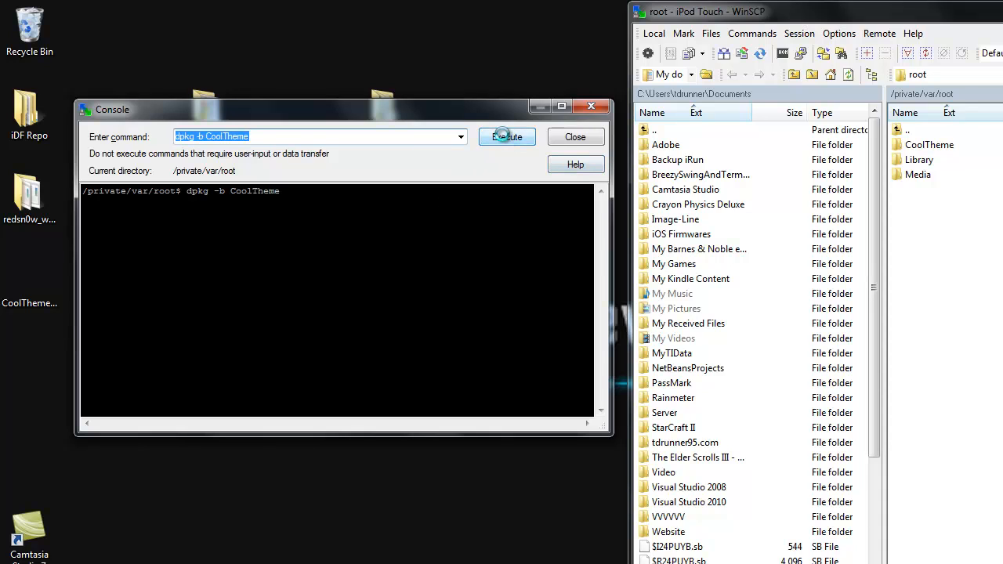
{"action": "left_click", "coordinate": [507, 136]}
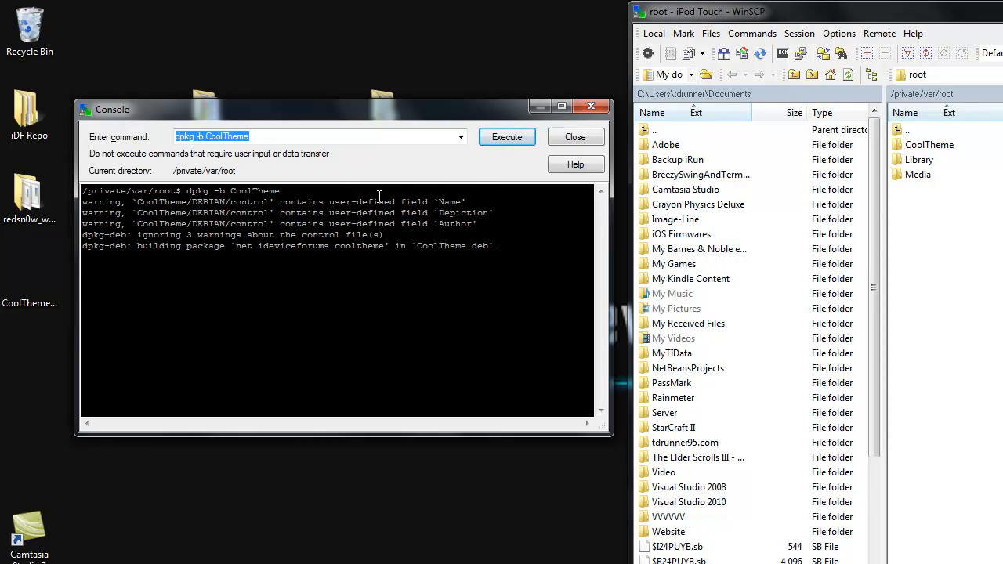
Review the three control-file warnings and the reported CoolTheme.deb package name
{"action": "double_click", "coordinate": [448, 201]}
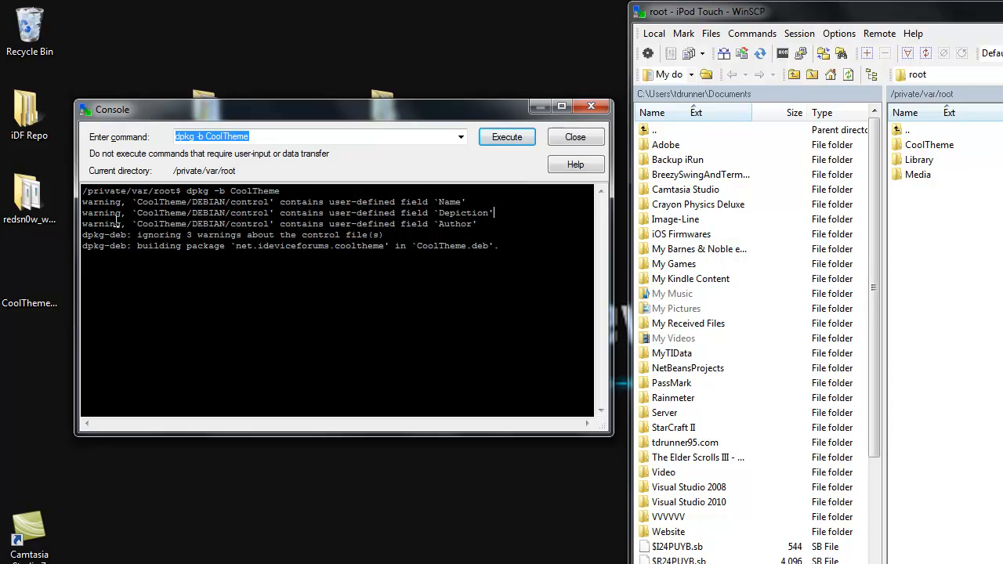
{"action": "left_click_drag", "start_coordinate": [134, 245], "coordinate": [369, 245]}
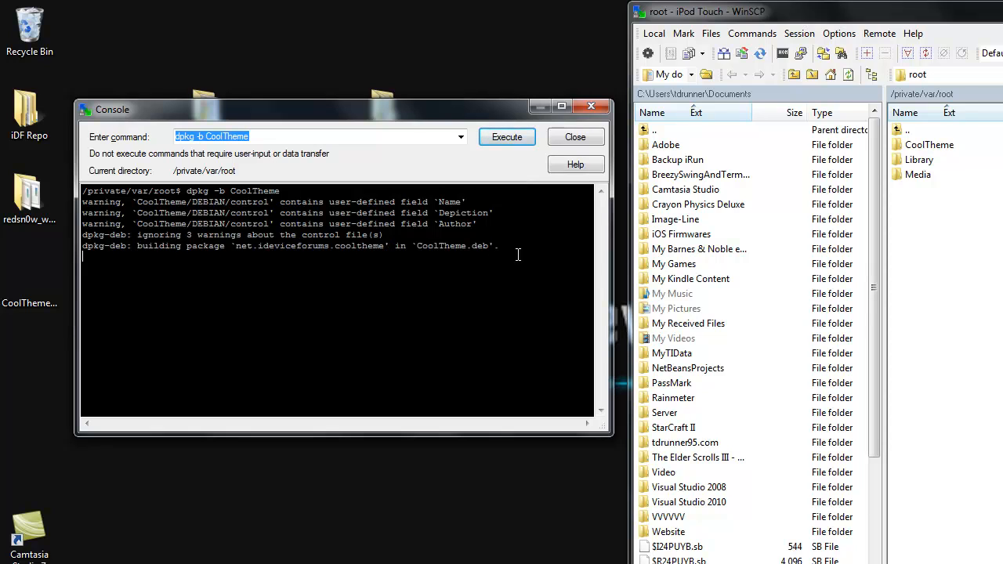
{"action": "double_click", "coordinate": [453, 244]}
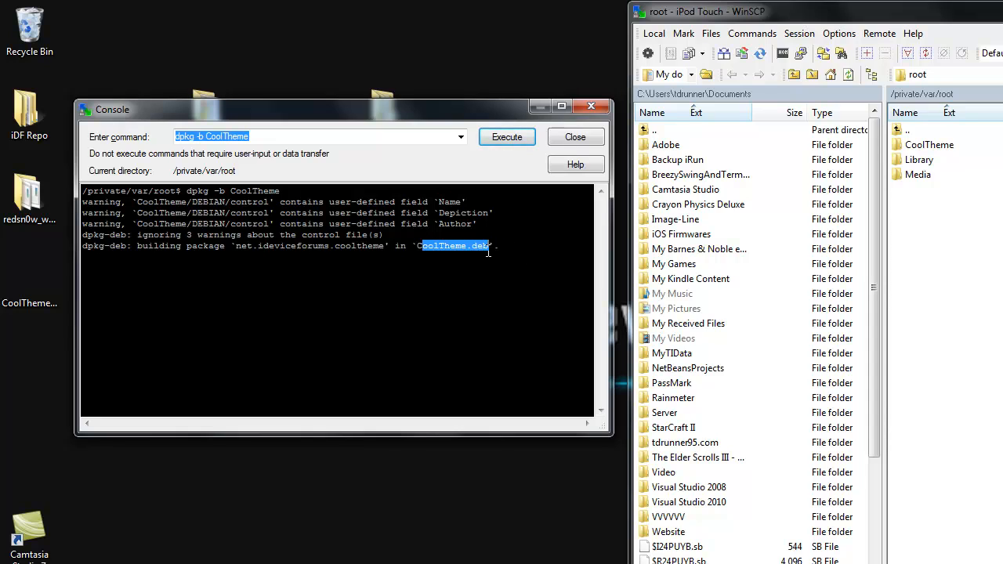
{"action": "left_click", "coordinate": [575, 138]}
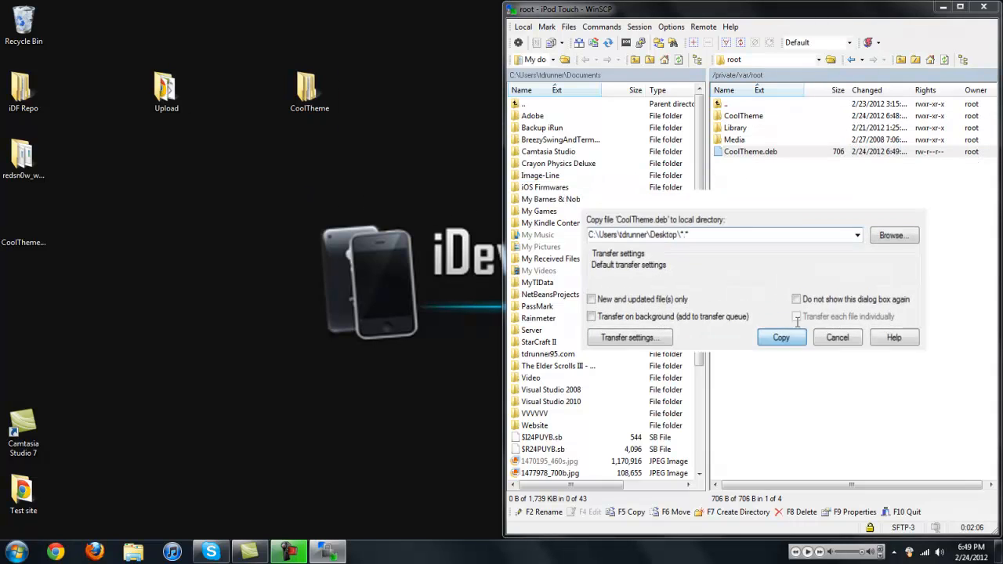
Copy CoolTheme.deb to the desktop beside the folder and end the iPod Touch session
{"action": "left_click", "coordinate": [780, 337]}
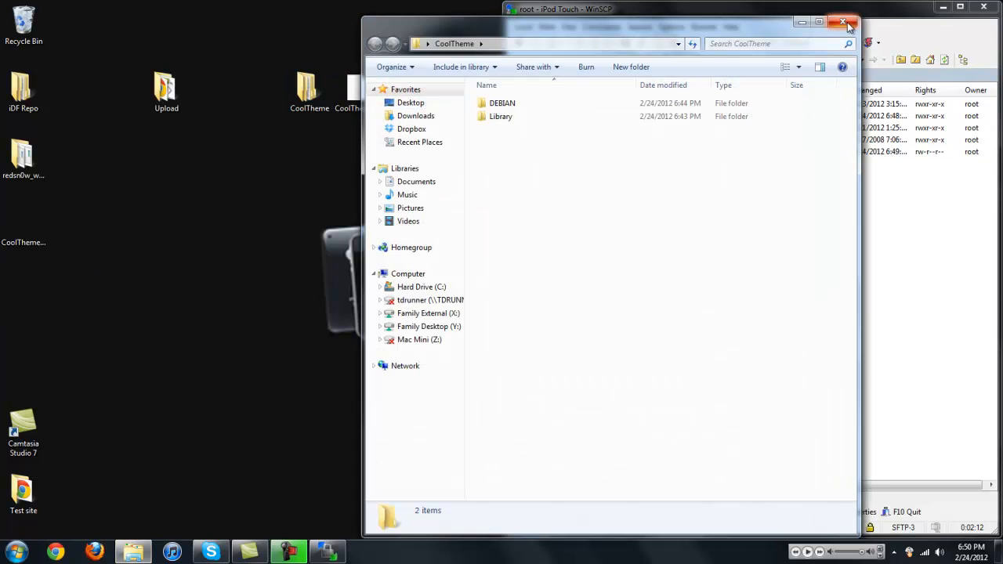
{"action": "left_click", "coordinate": [844, 22]}
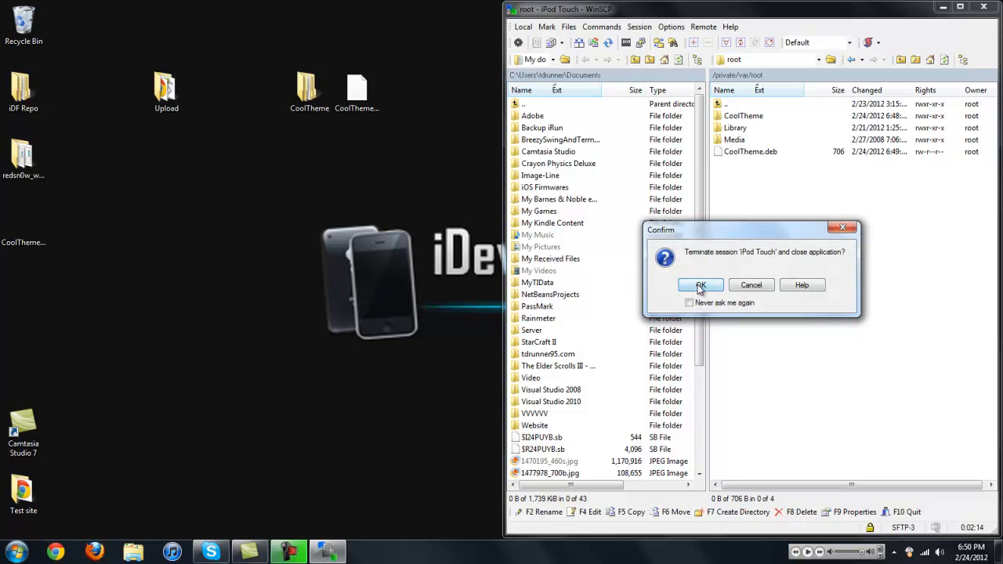
{"action": "left_click", "coordinate": [699, 285]}
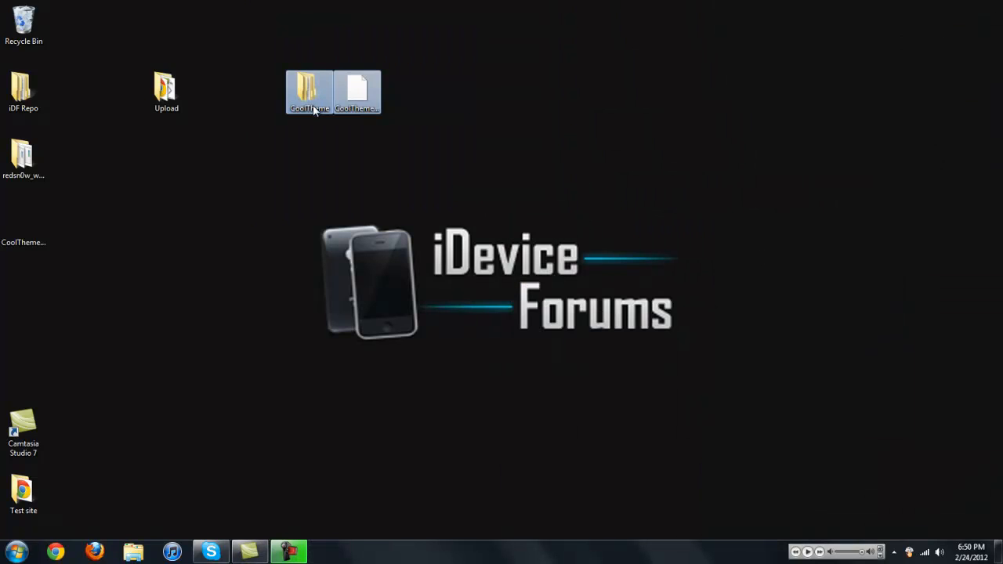
Archive the CoolTheme folder and CoolTheme.deb together as CoolTheme.zip in zip format
{"action": "right_click", "coordinate": [307, 90]}
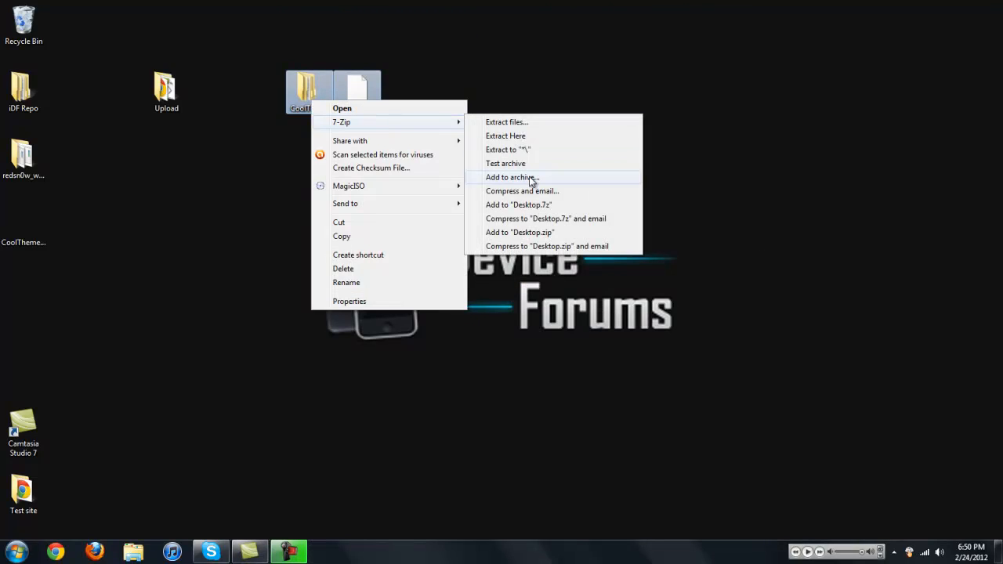
{"action": "left_click", "coordinate": [511, 177]}
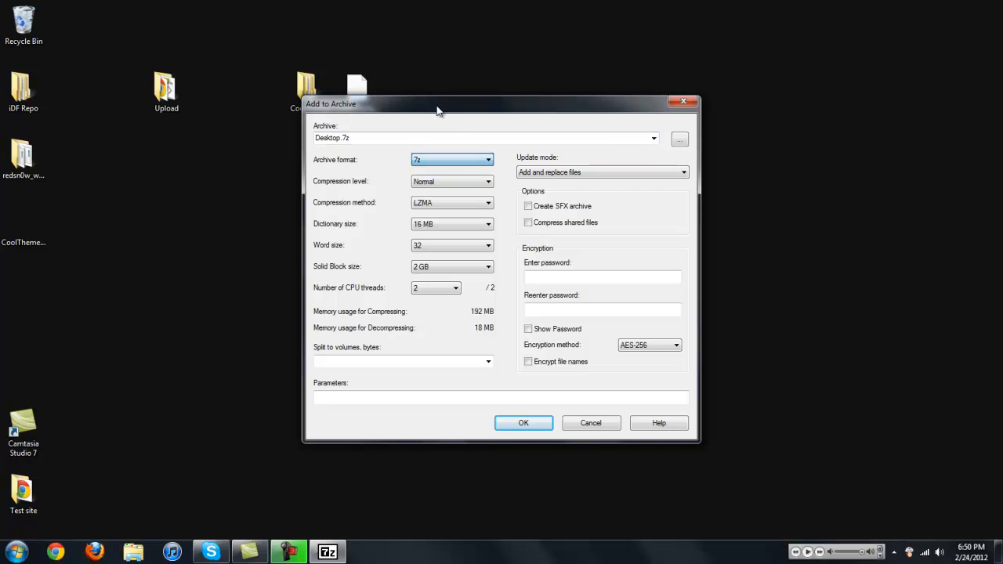
{"action": "left_click", "coordinate": [488, 160]}
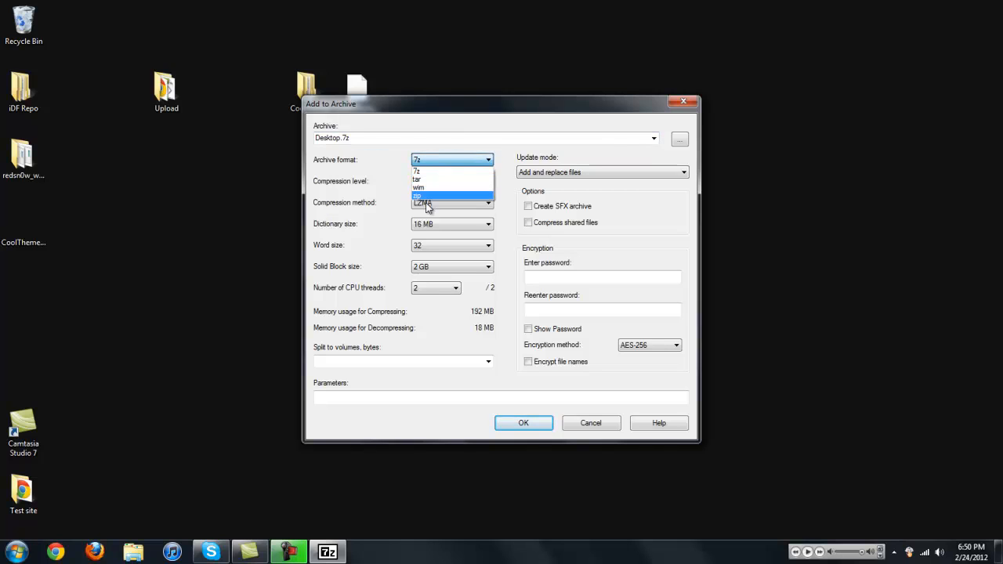
{"action": "left_click", "coordinate": [419, 188]}
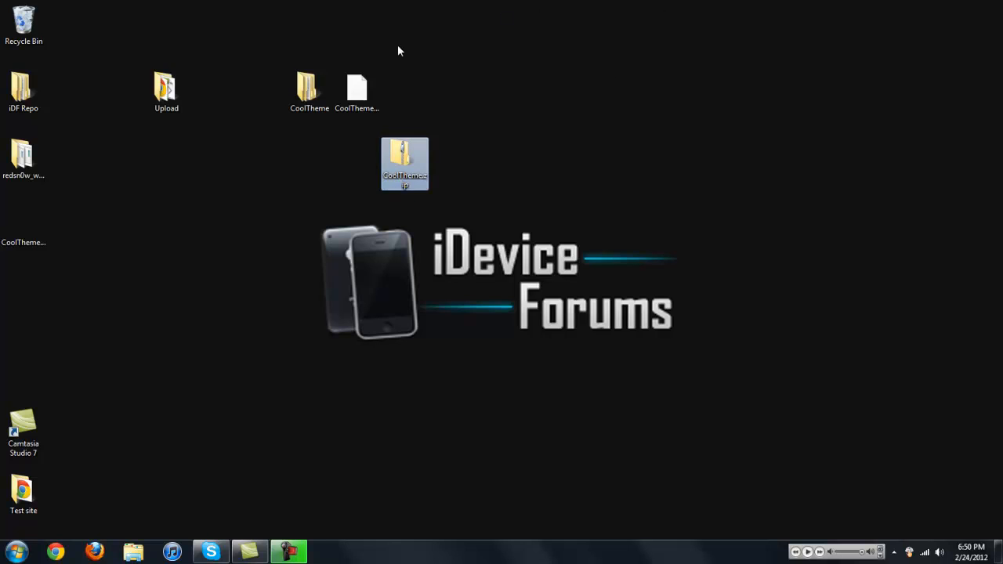
Check inside the CoolTheme folder, then place CoolTheme.zip on the desktop
{"action": "double_click", "coordinate": [405, 161]}
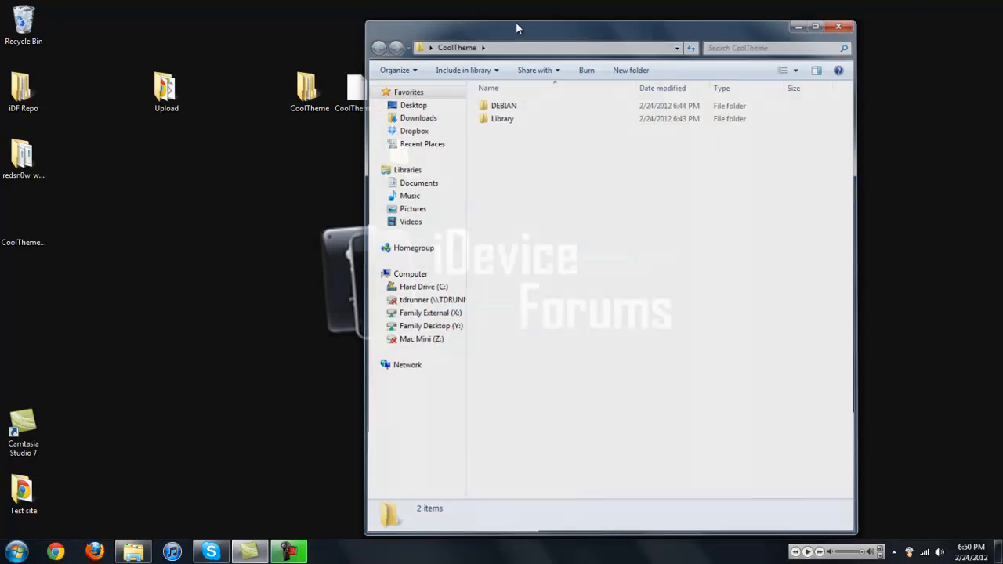
{"action": "left_click", "coordinate": [816, 25]}
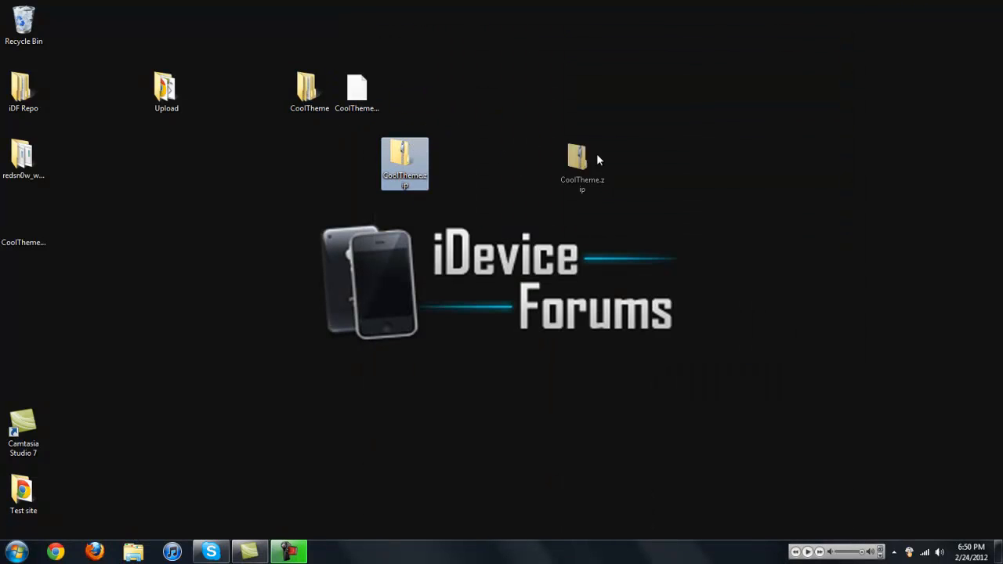
{"action": "left_click_drag", "start_coordinate": [405, 163], "coordinate": [260, 229]}
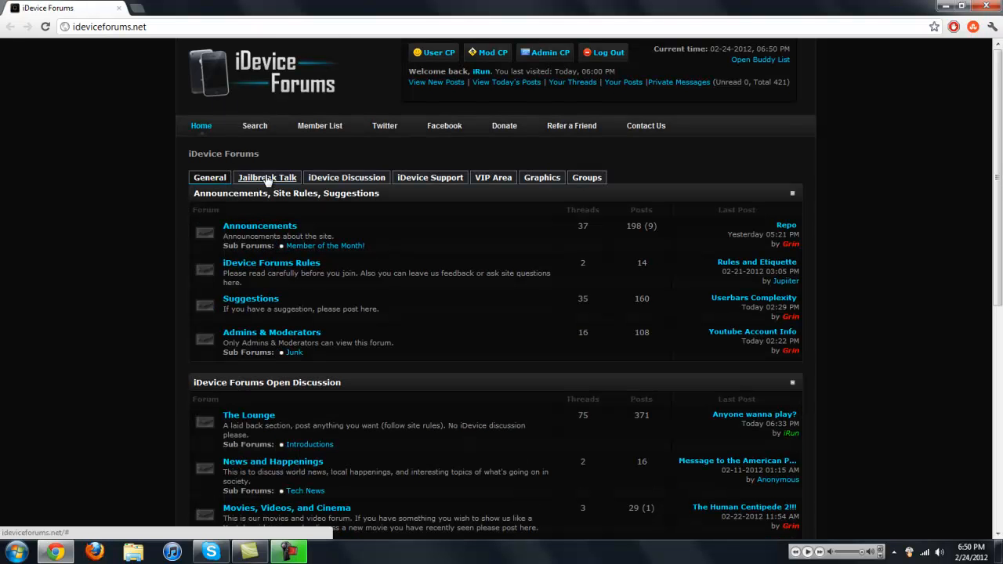
Browse to Jailbreak Talk on ideviceforums.net, reaching the Repo forum's Submit a package
{"action": "scroll", "scroll_direction": "down", "scroll_amount": 3}
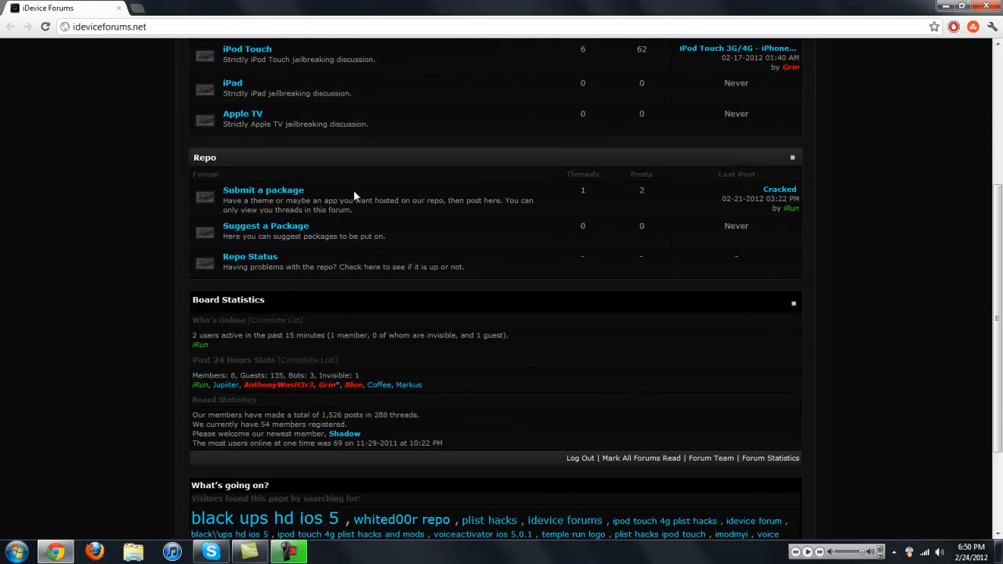
{"action": "left_click", "coordinate": [264, 190]}
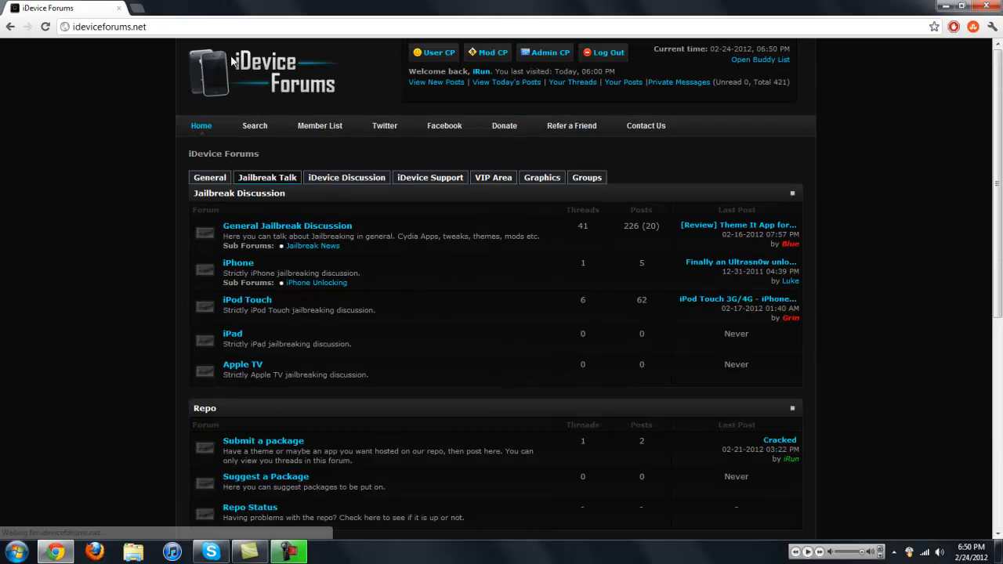
{"action": "scroll", "scroll_direction": "down", "scroll_amount": 3}
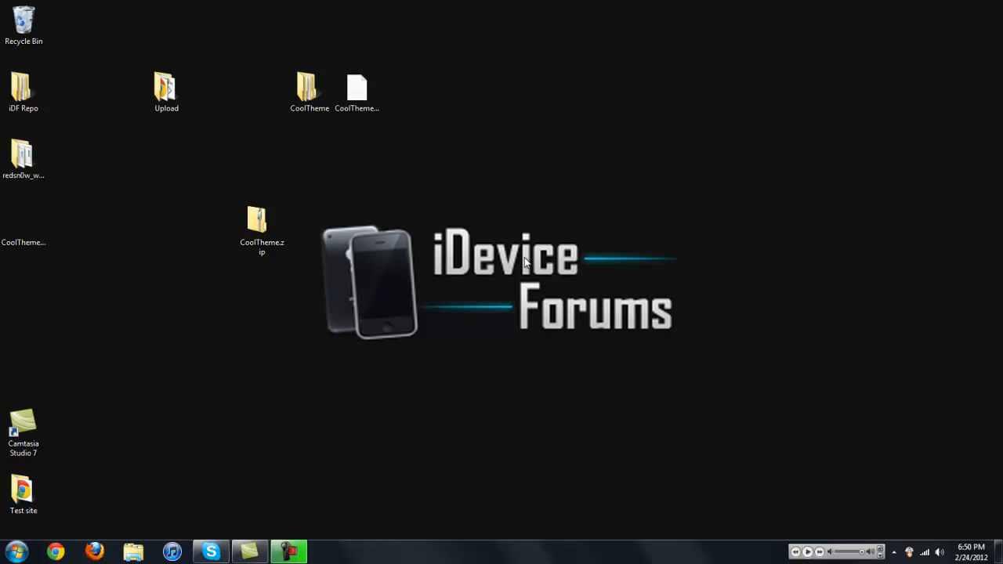
{"action": "mouse_move", "coordinate": [470, 207]}
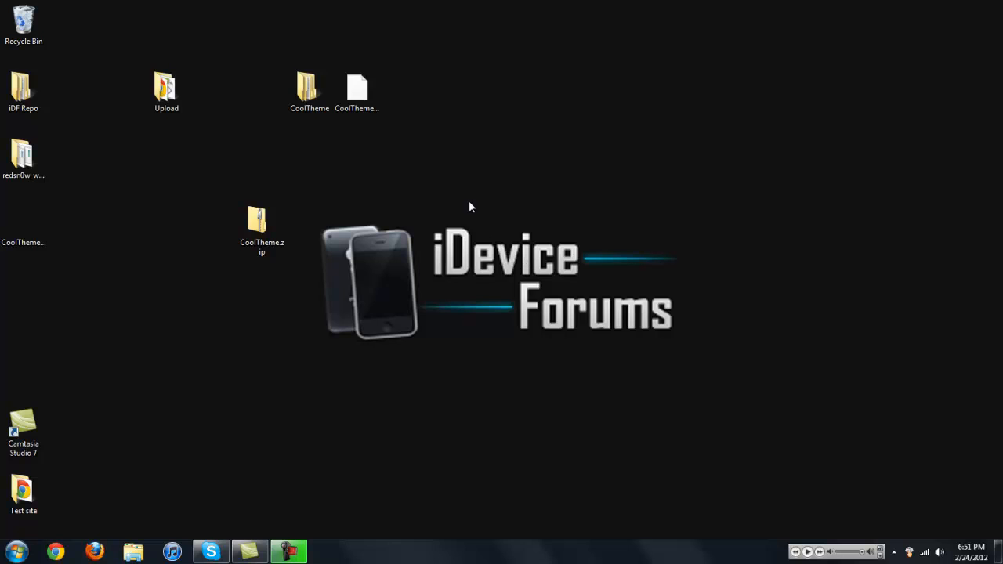